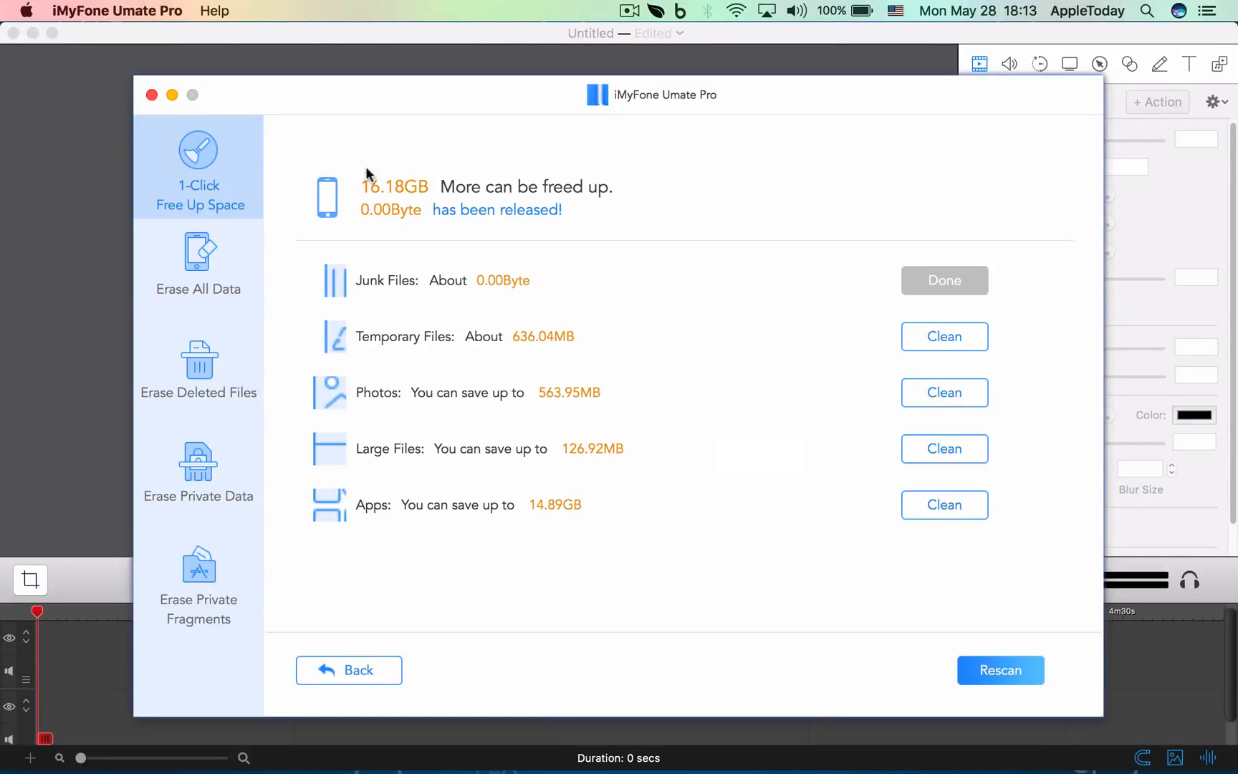
mouse_move(539, 234)
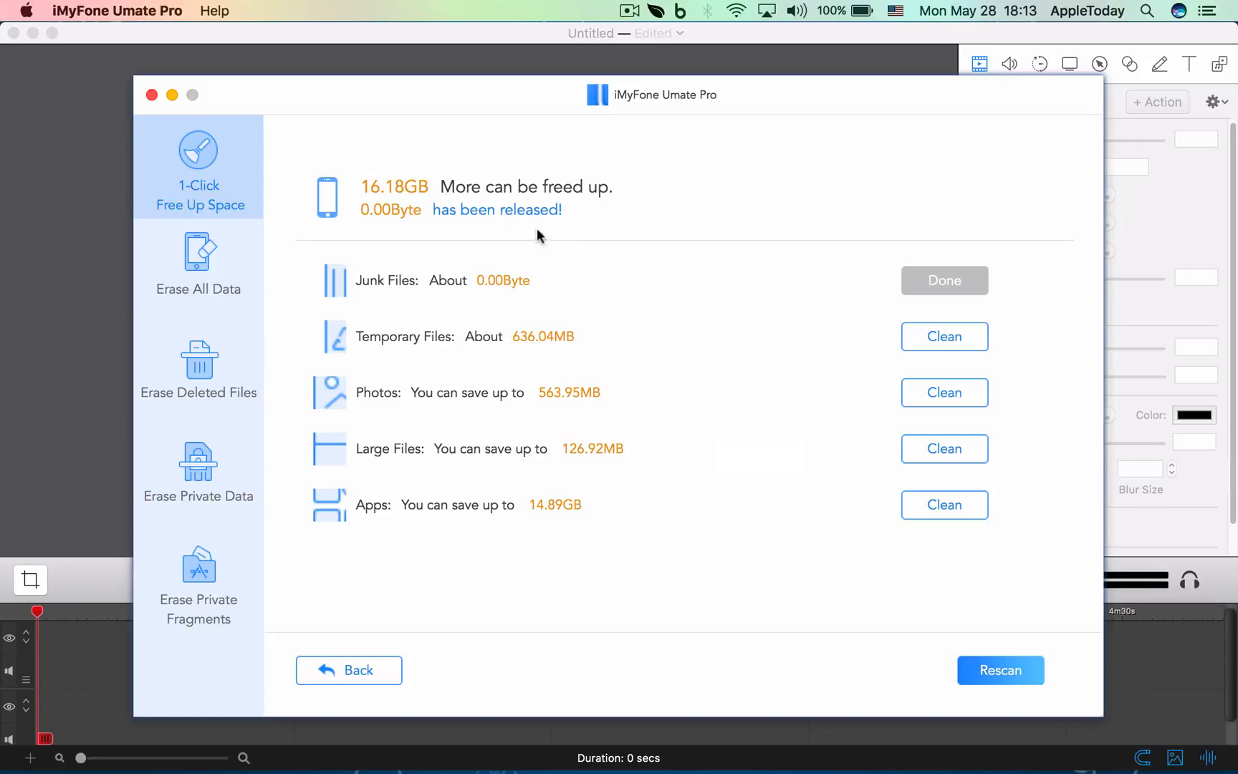
mouse_move(559, 308)
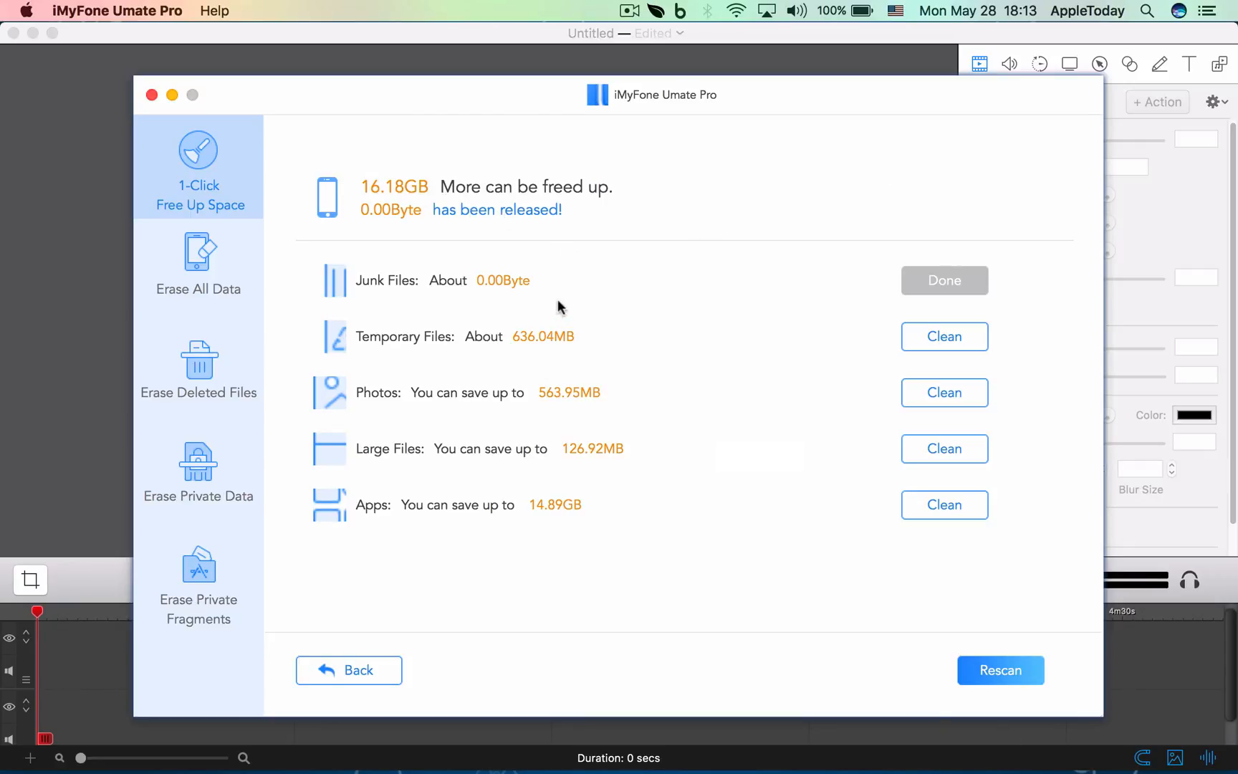
mouse_move(396, 337)
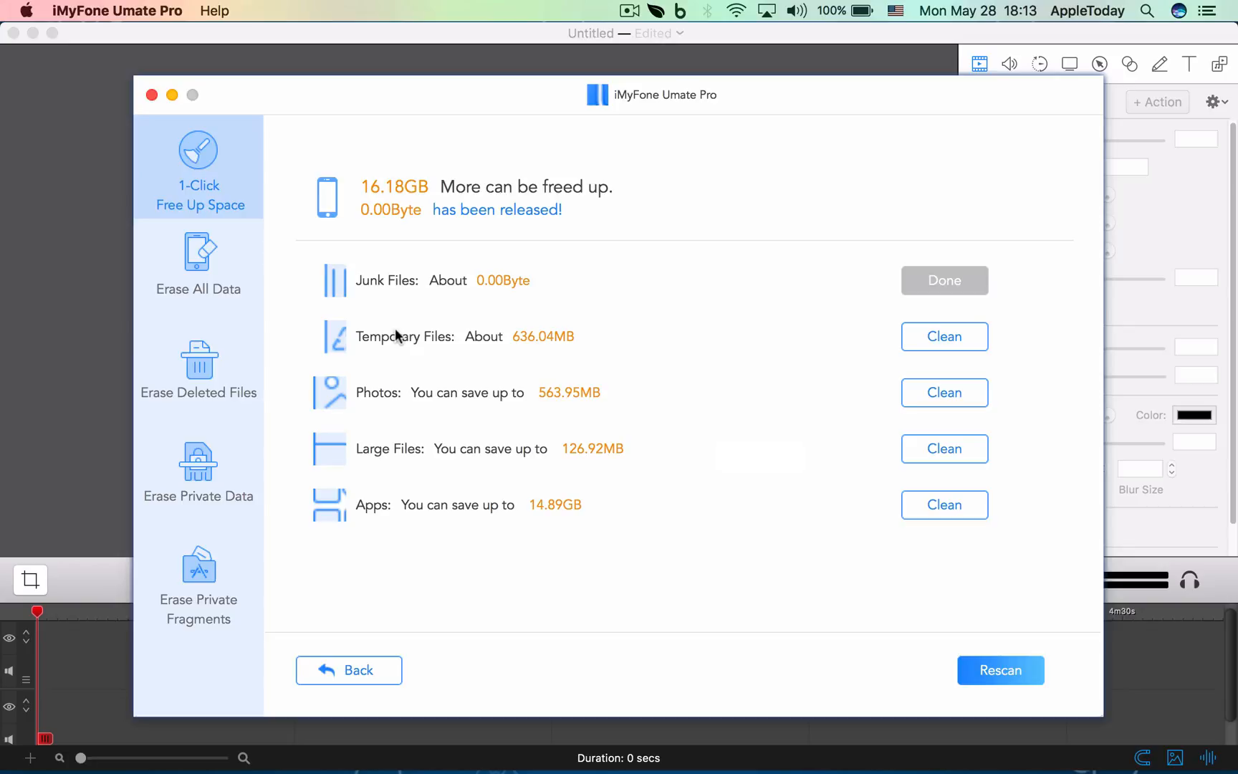
mouse_move(406, 466)
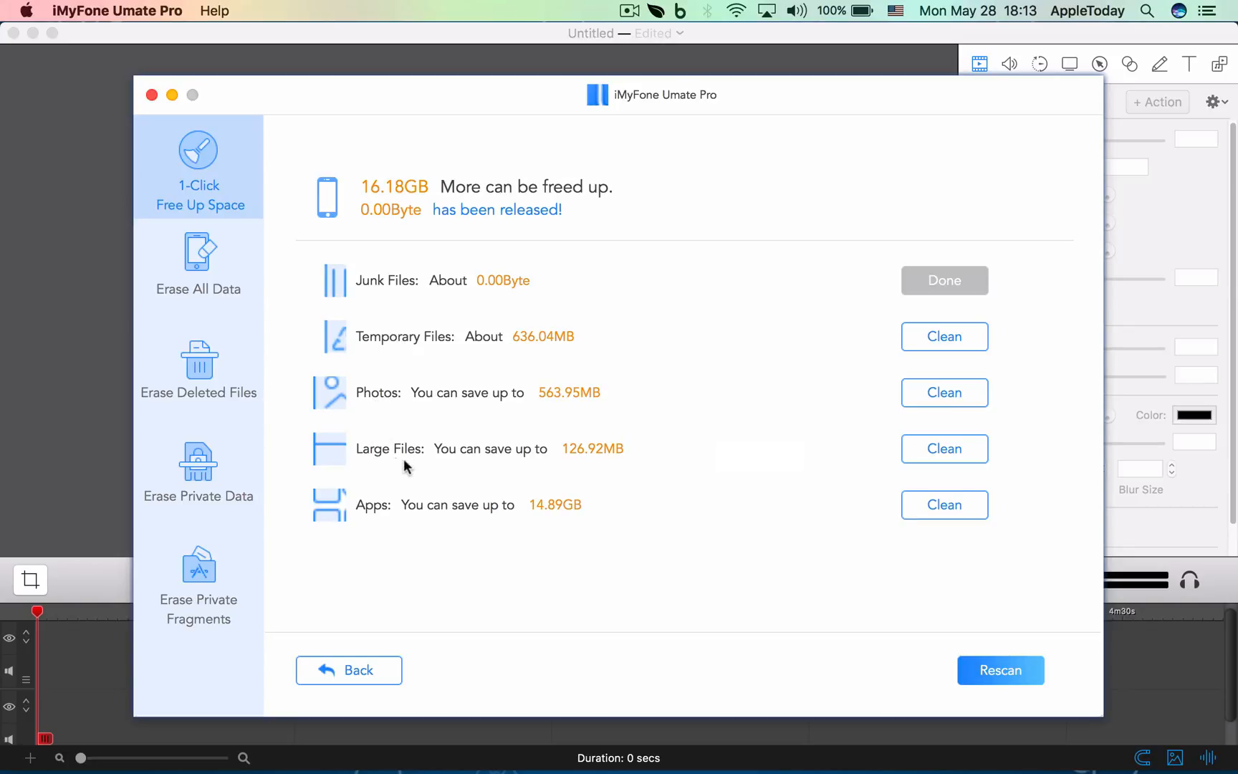
mouse_move(466, 517)
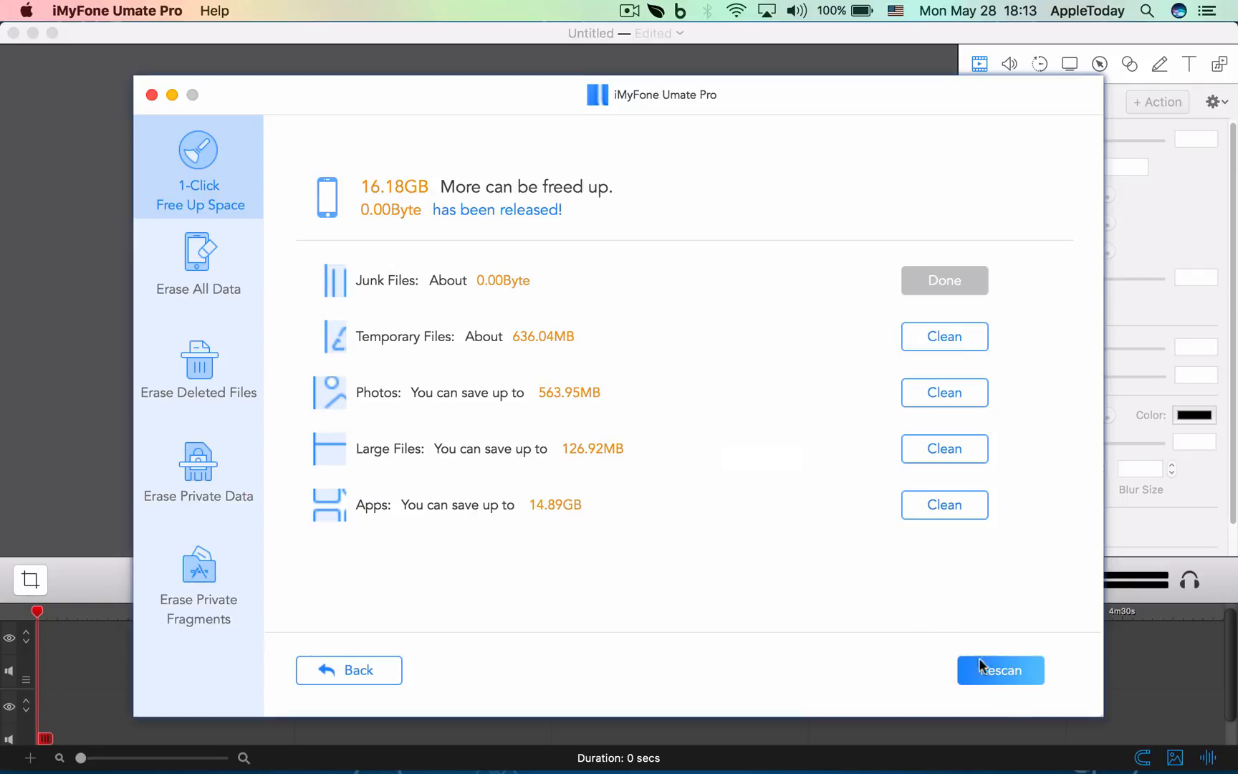
mouse_move(378, 275)
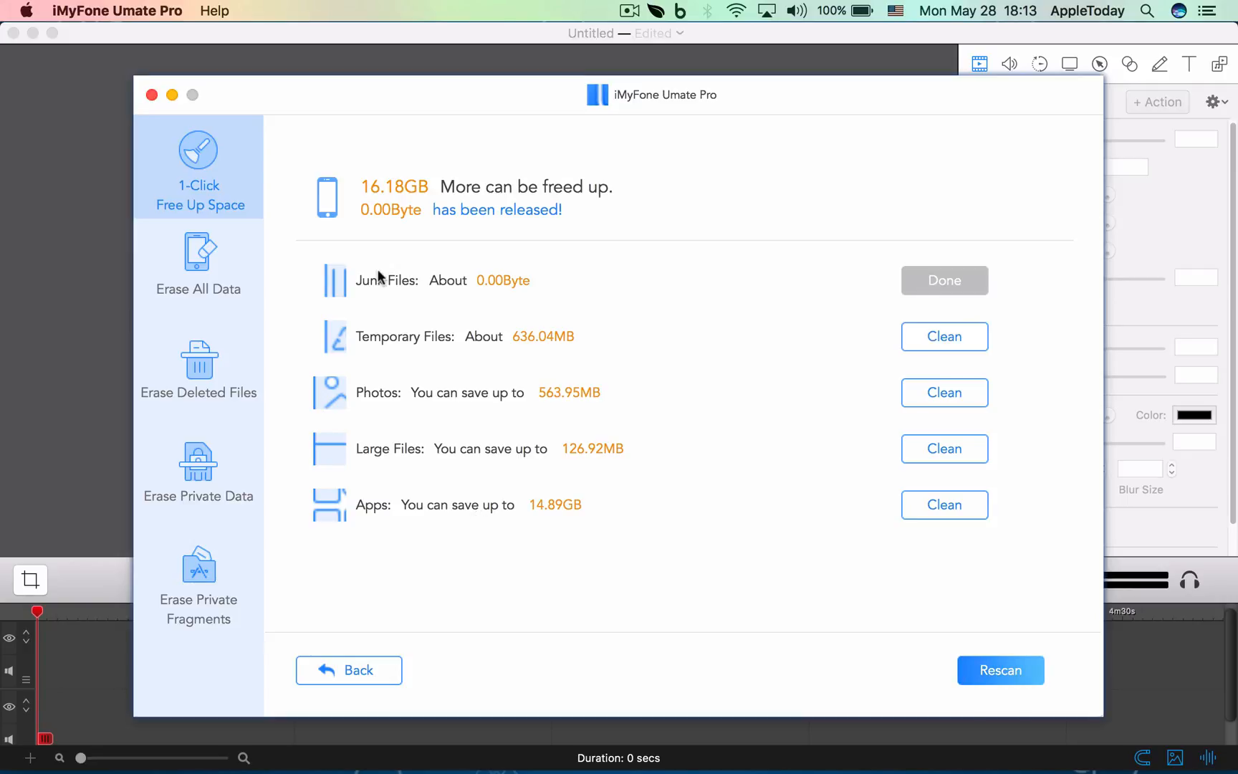
mouse_move(206, 257)
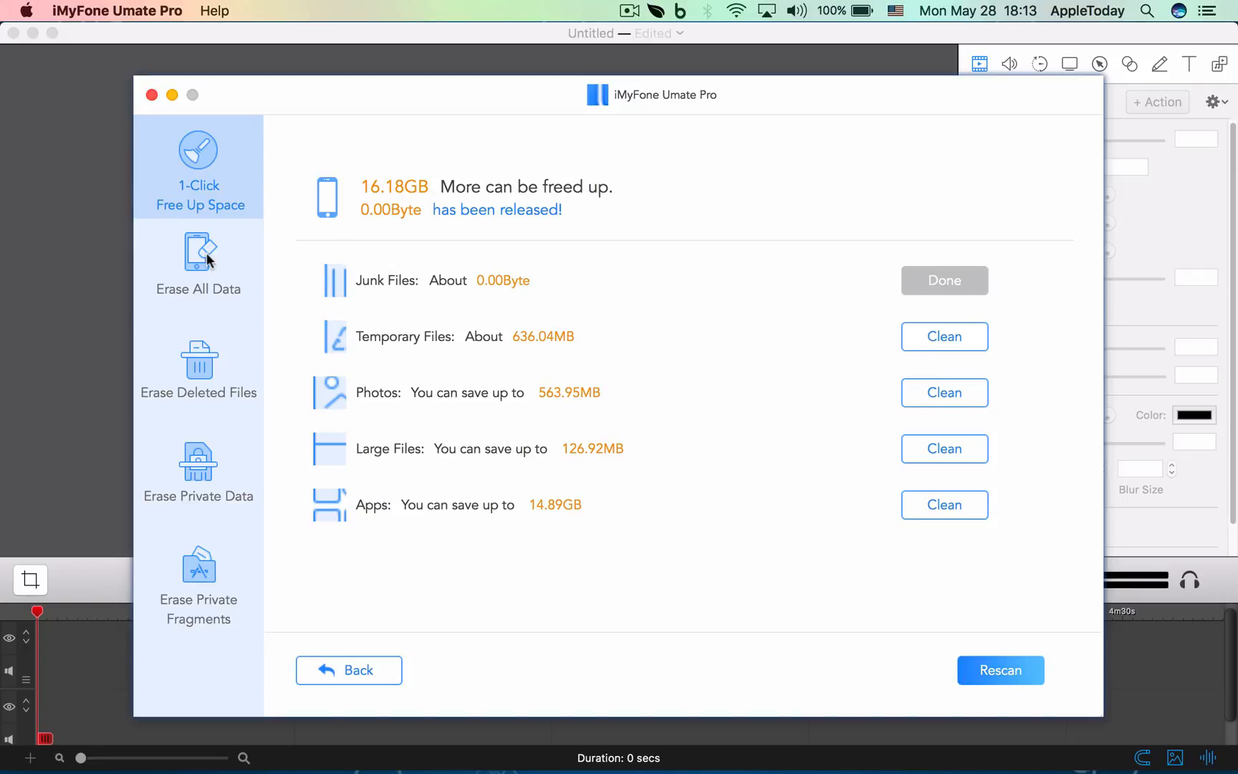
Switch to the Erase All Data mode, confirming leaving the unsaved free-up-space scan results.
left_click(197, 262)
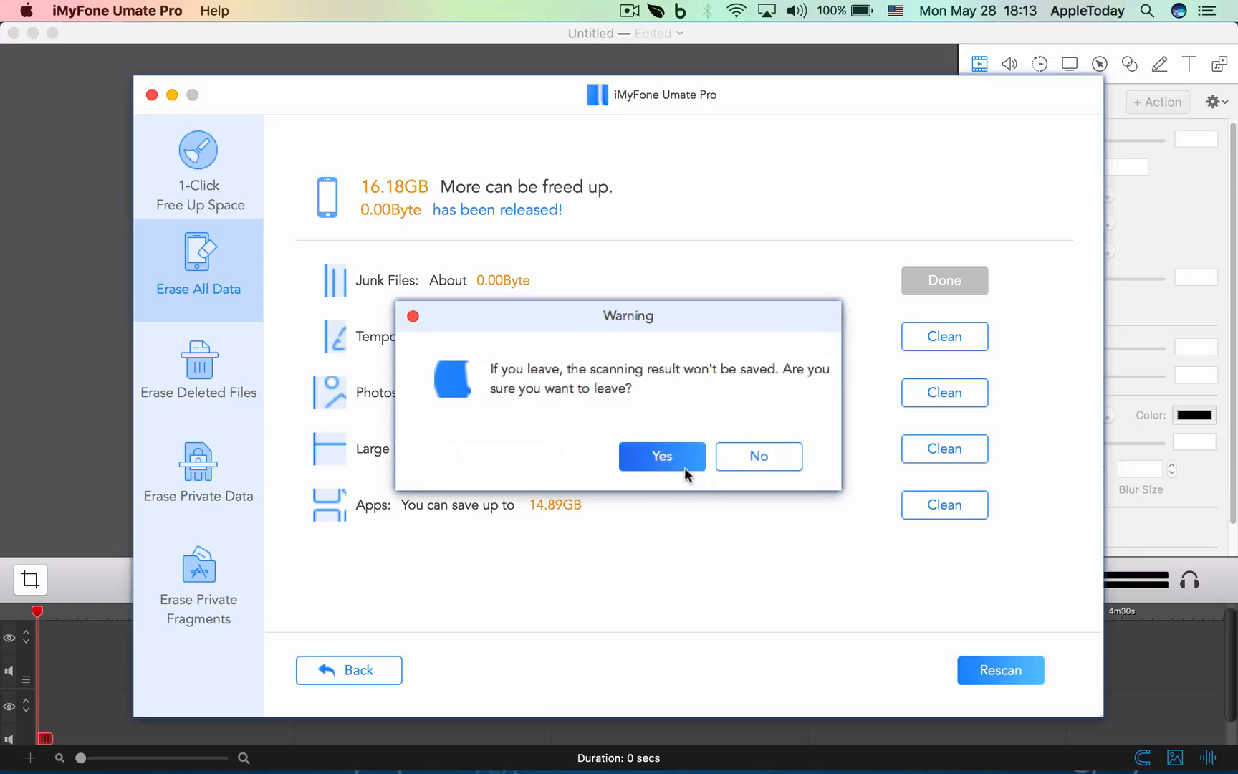
left_click(662, 456)
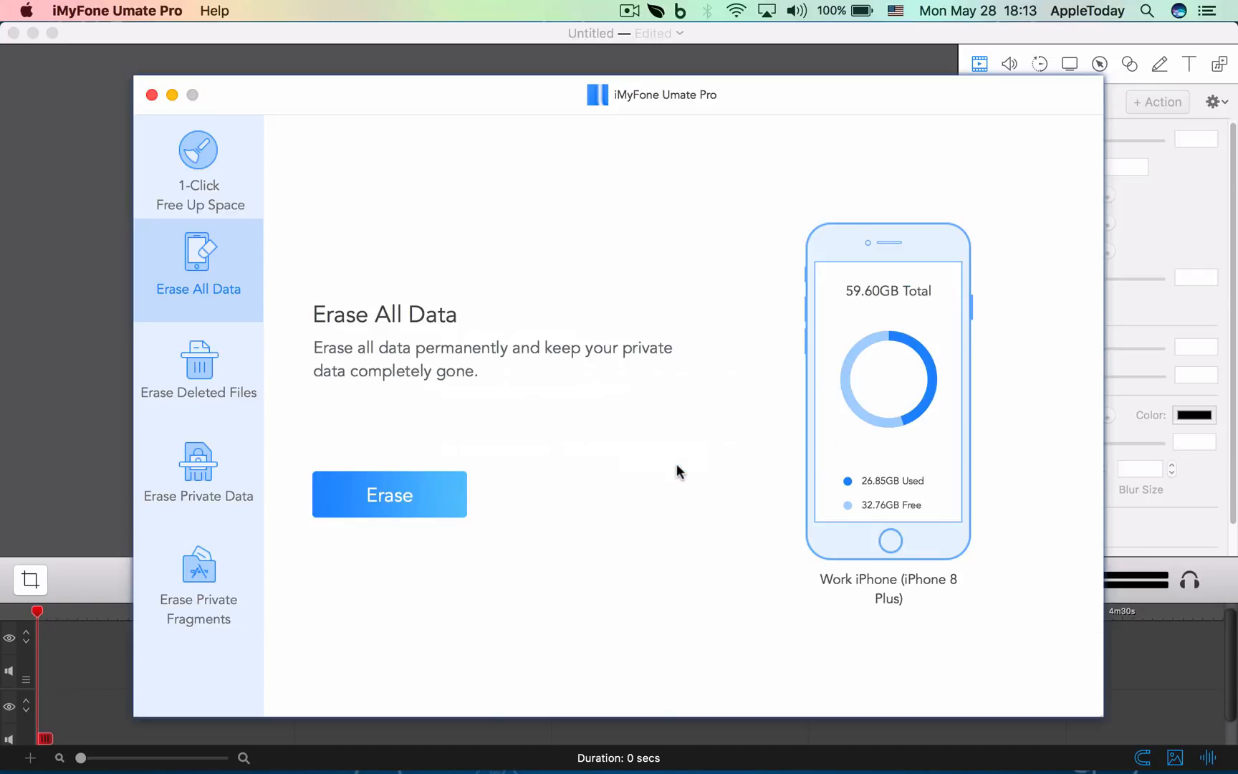
mouse_move(643, 366)
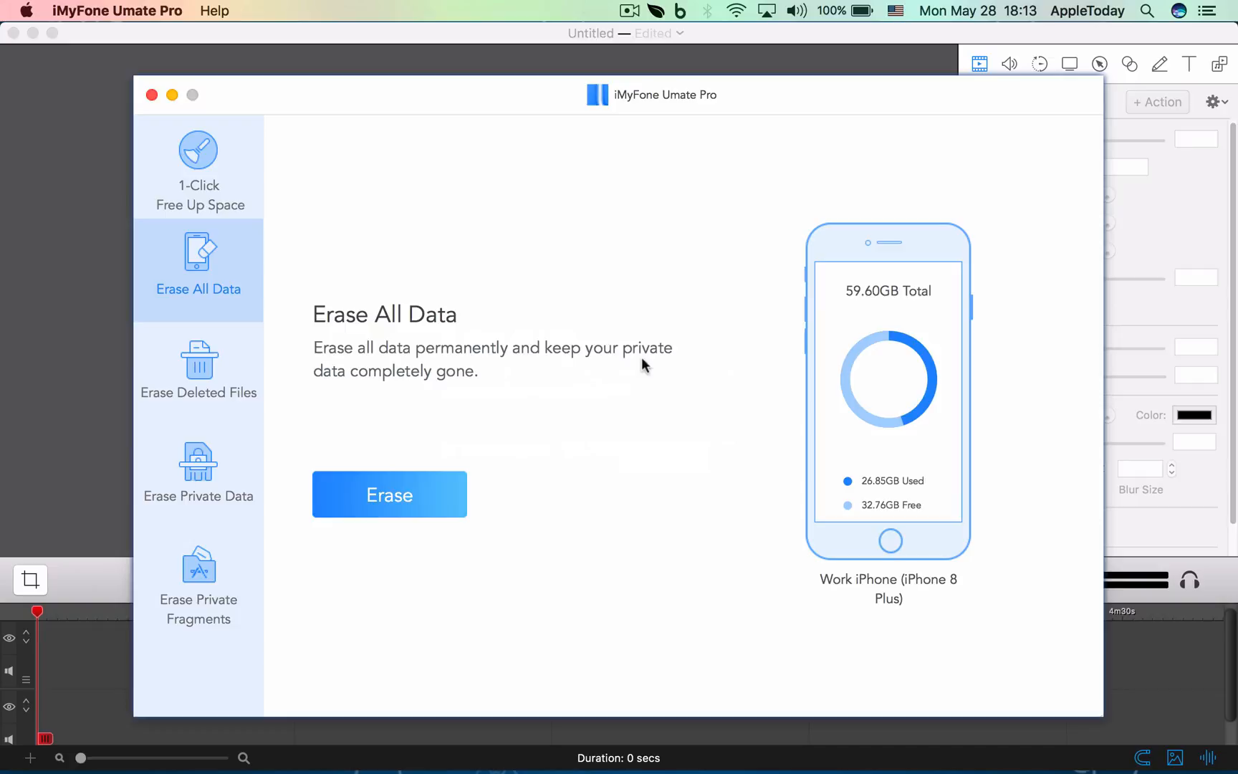
mouse_move(452, 404)
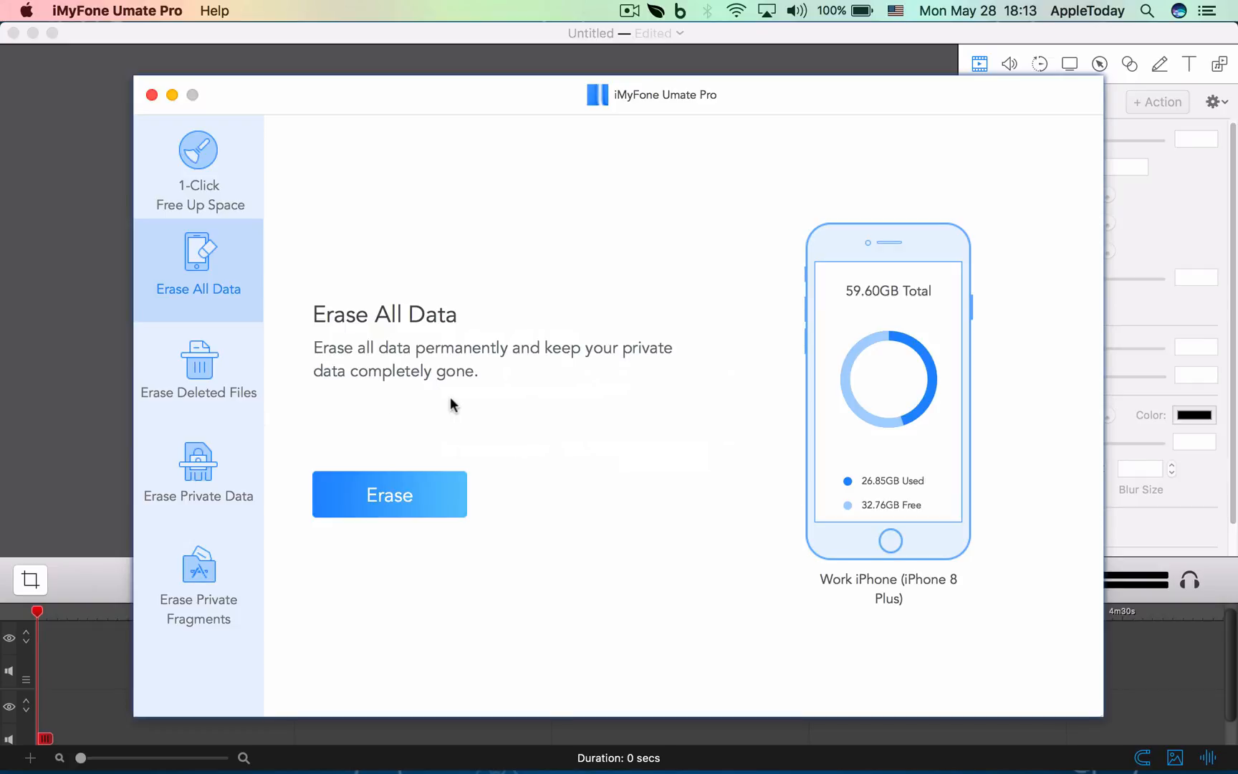
mouse_move(251, 458)
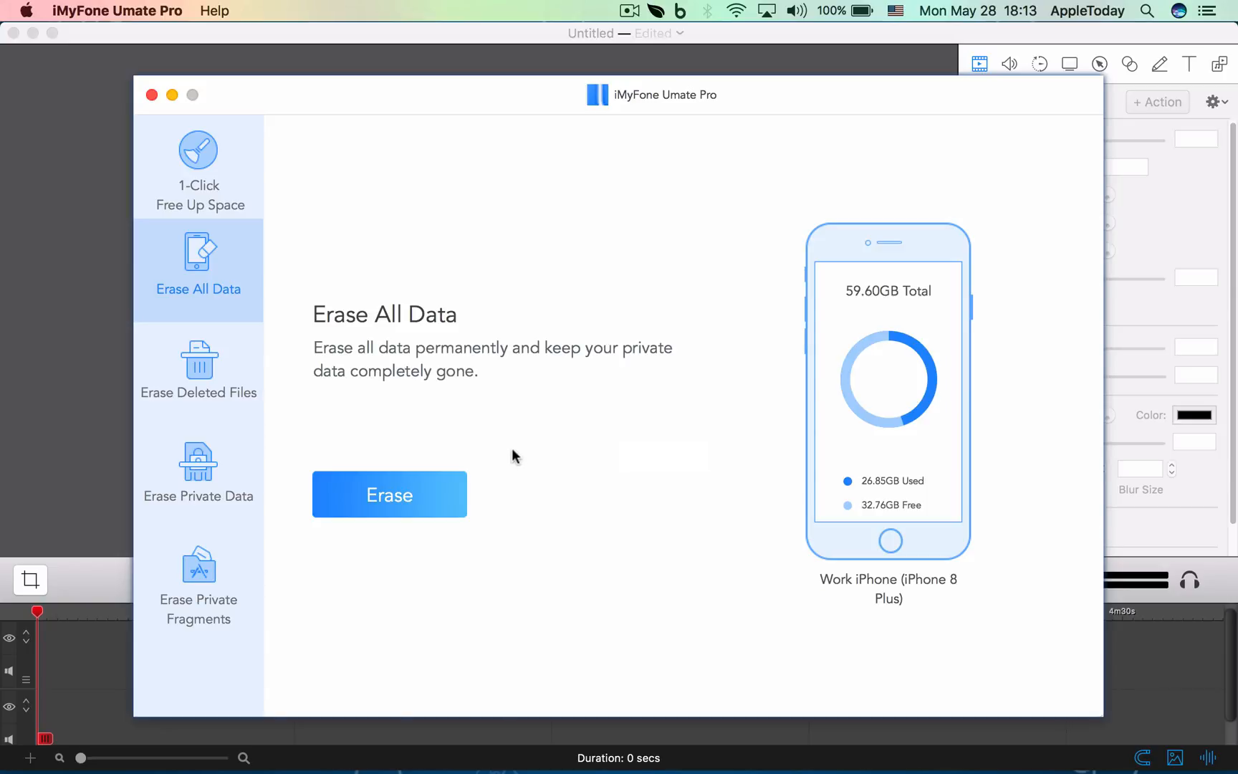
mouse_move(196, 368)
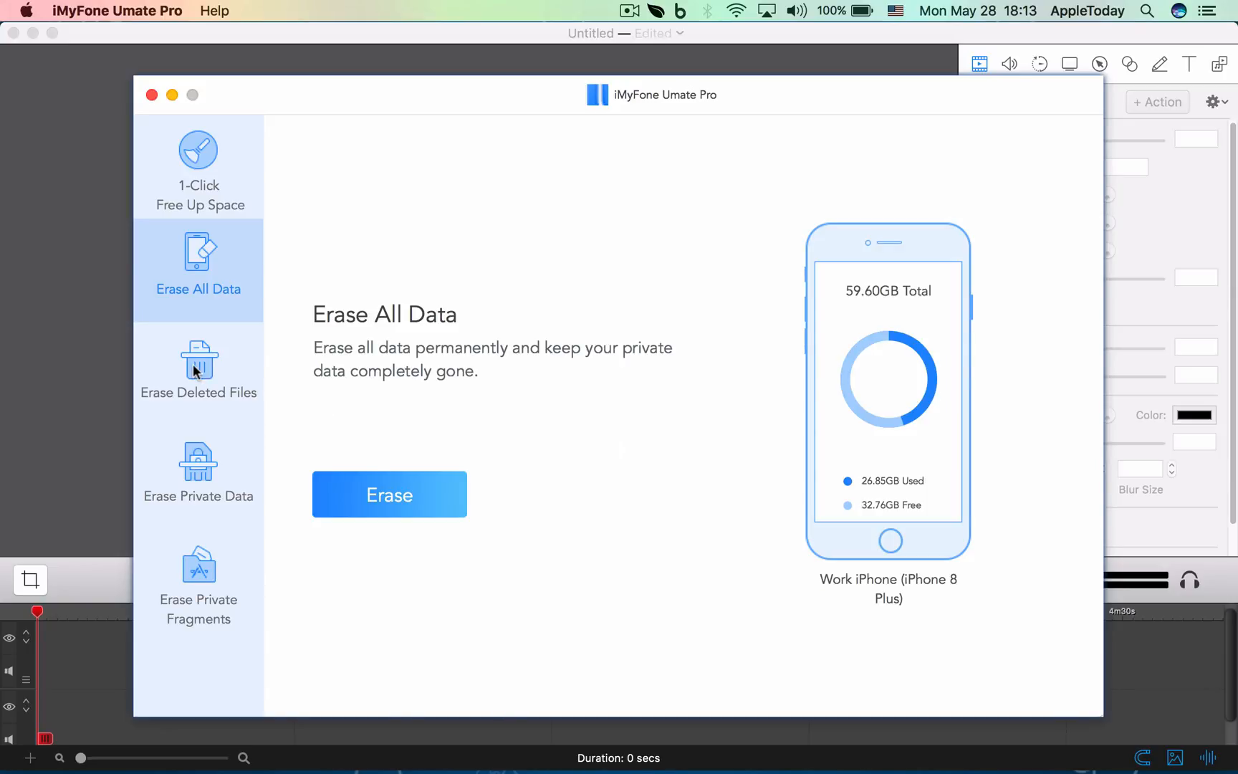
mouse_move(962, 288)
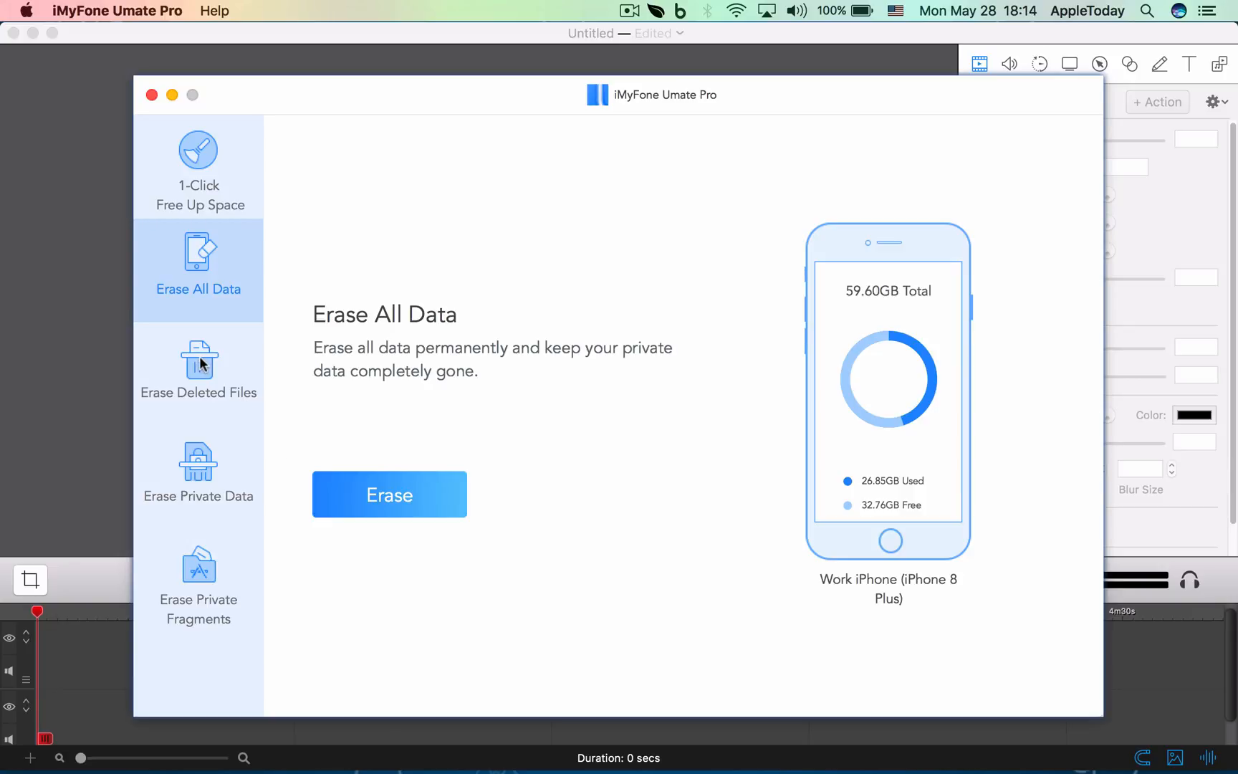
Switch to Erase Deleted Files and scan the iPhone, finding 848 deleted records including Safari History.
left_click(198, 366)
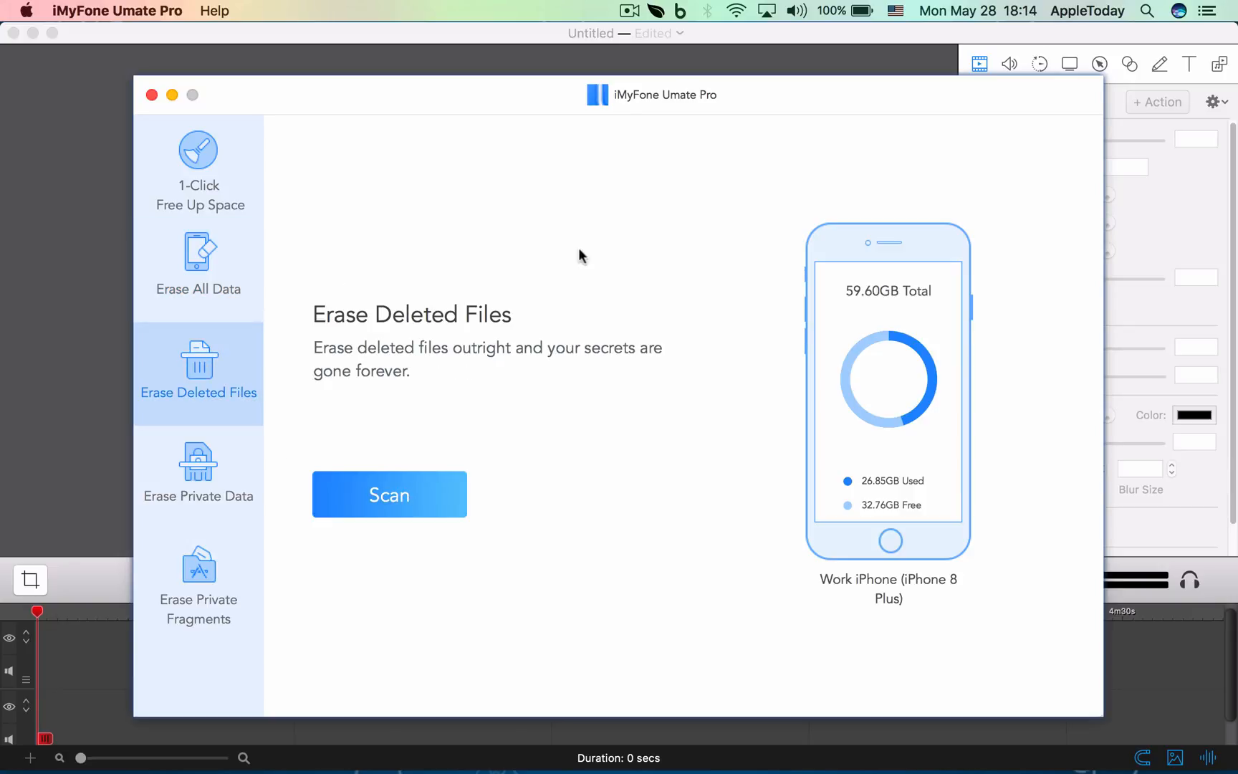
left_click(388, 494)
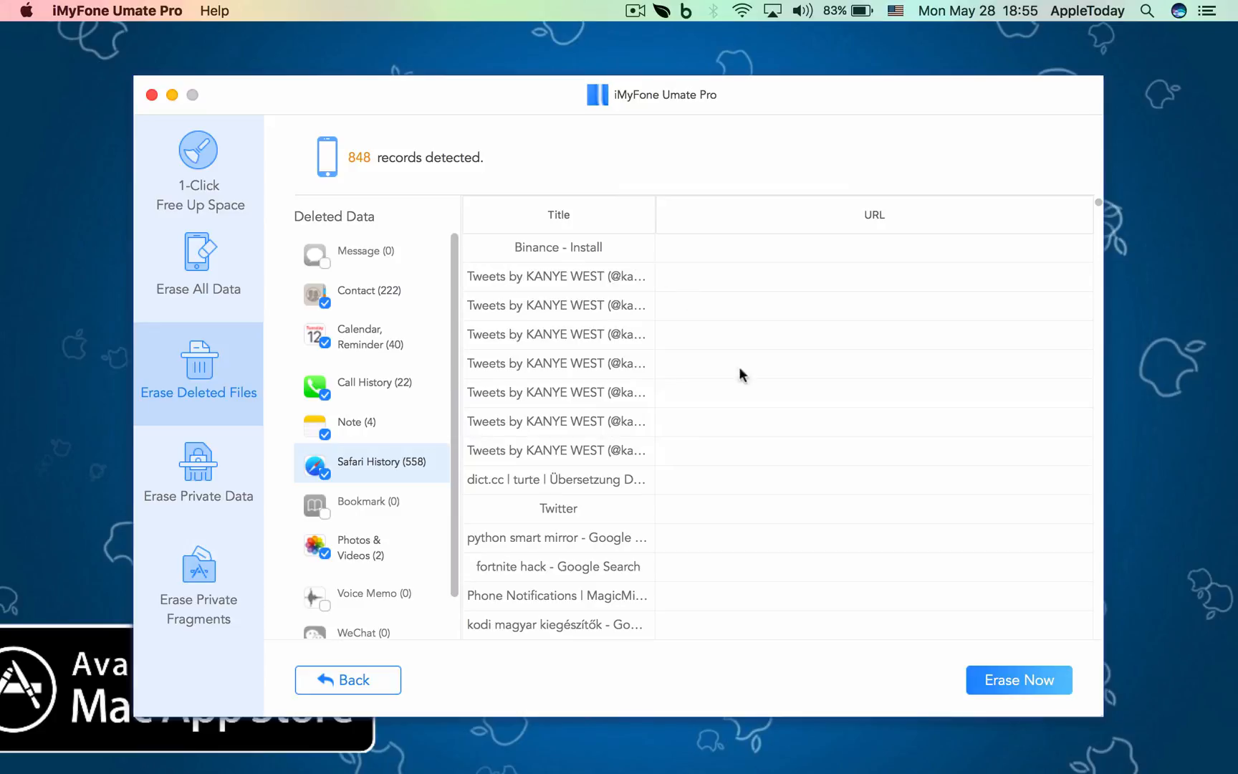
mouse_move(722, 489)
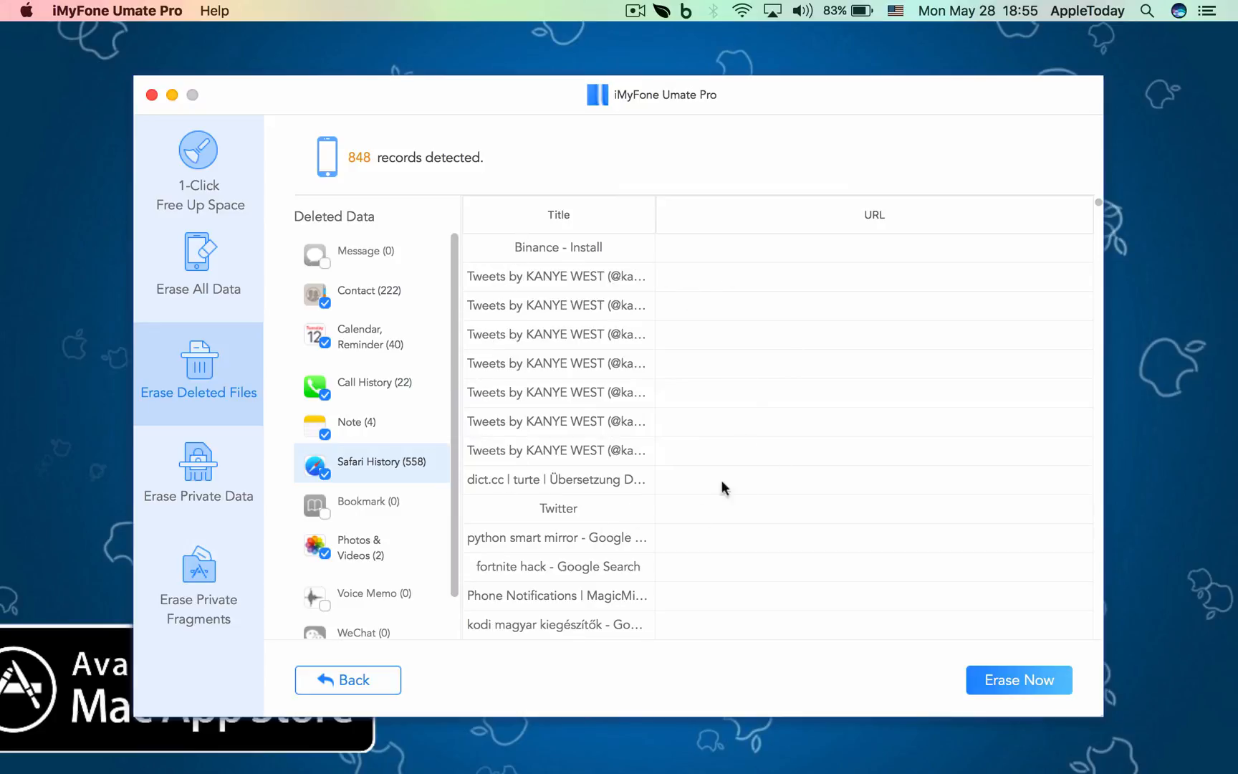
mouse_move(308, 453)
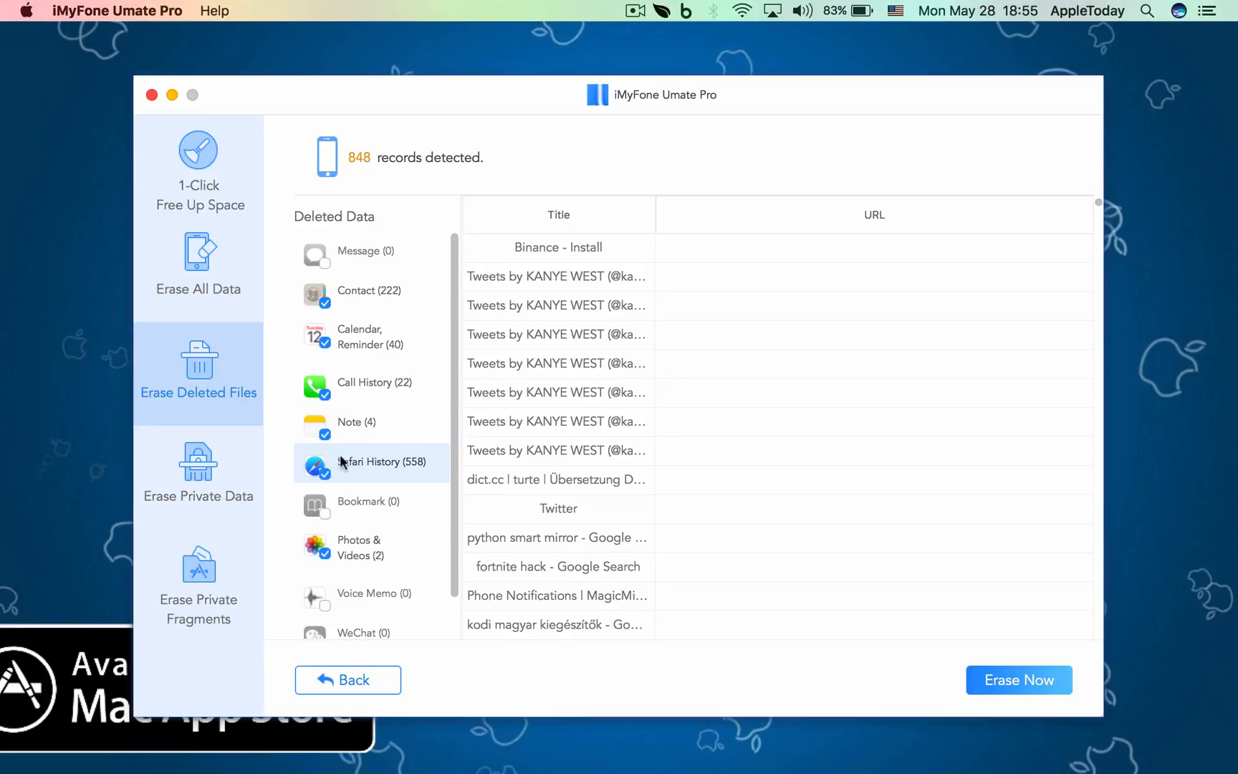
mouse_move(339, 445)
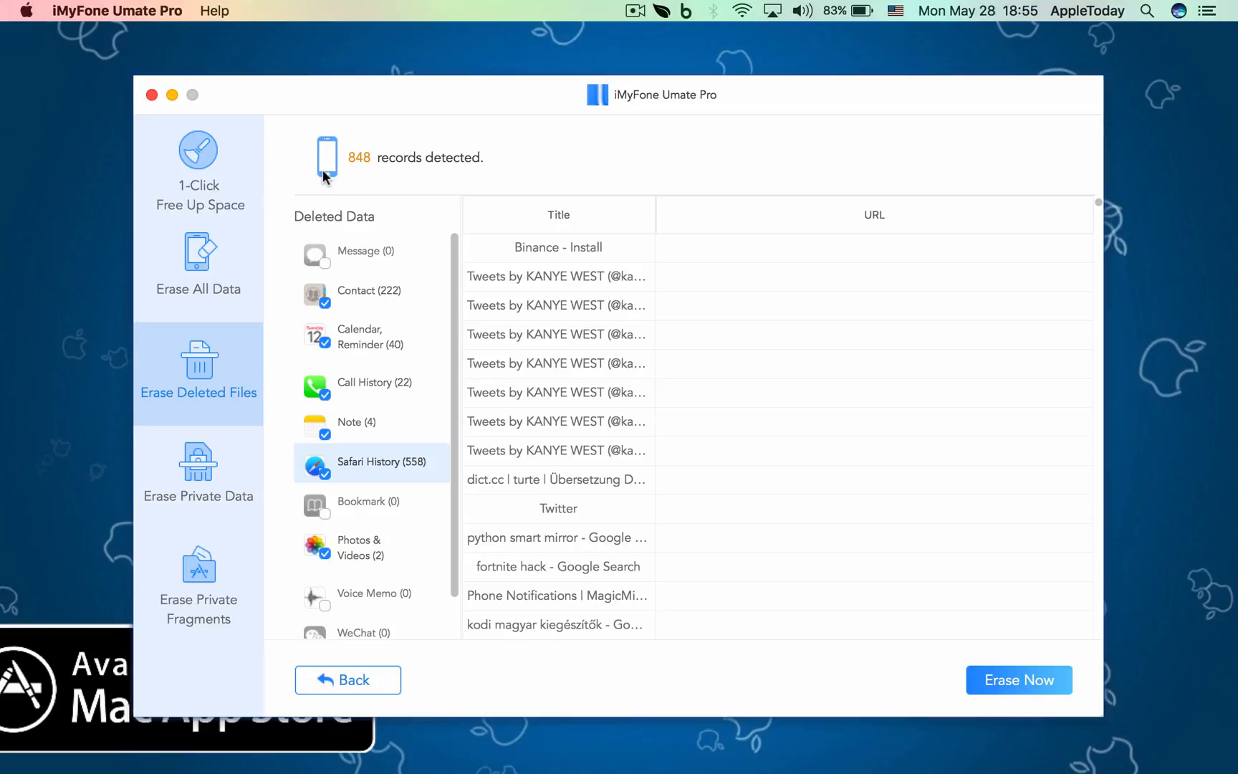
mouse_move(195, 482)
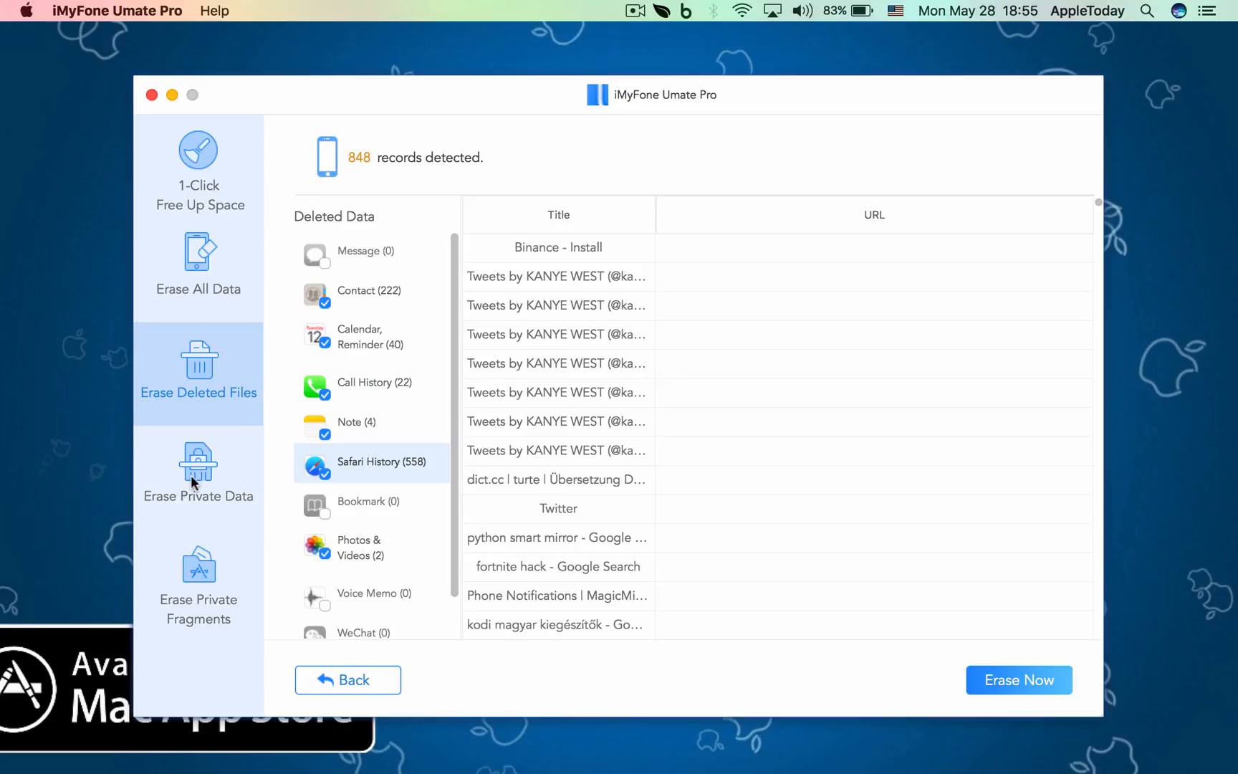
Scan the iPhone for private data, finding 5971 records, and browse the category list and results.
left_click(197, 472)
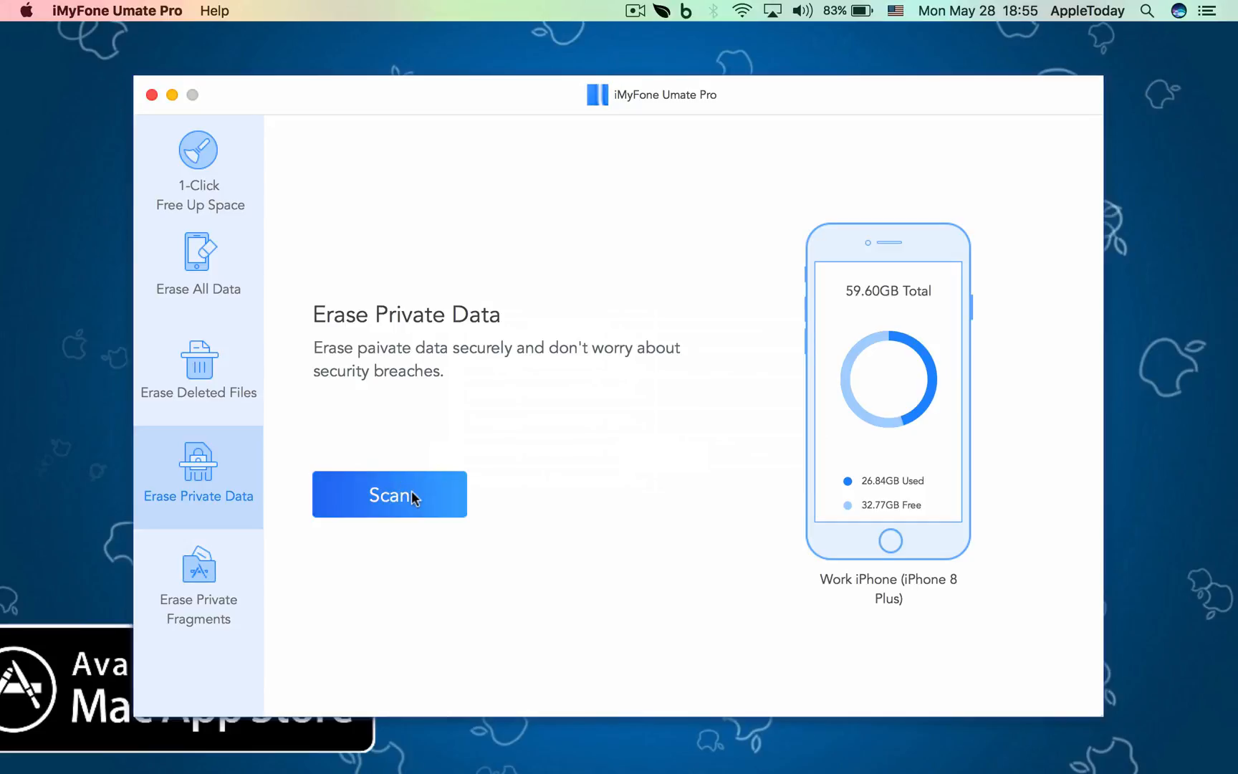
left_click(388, 495)
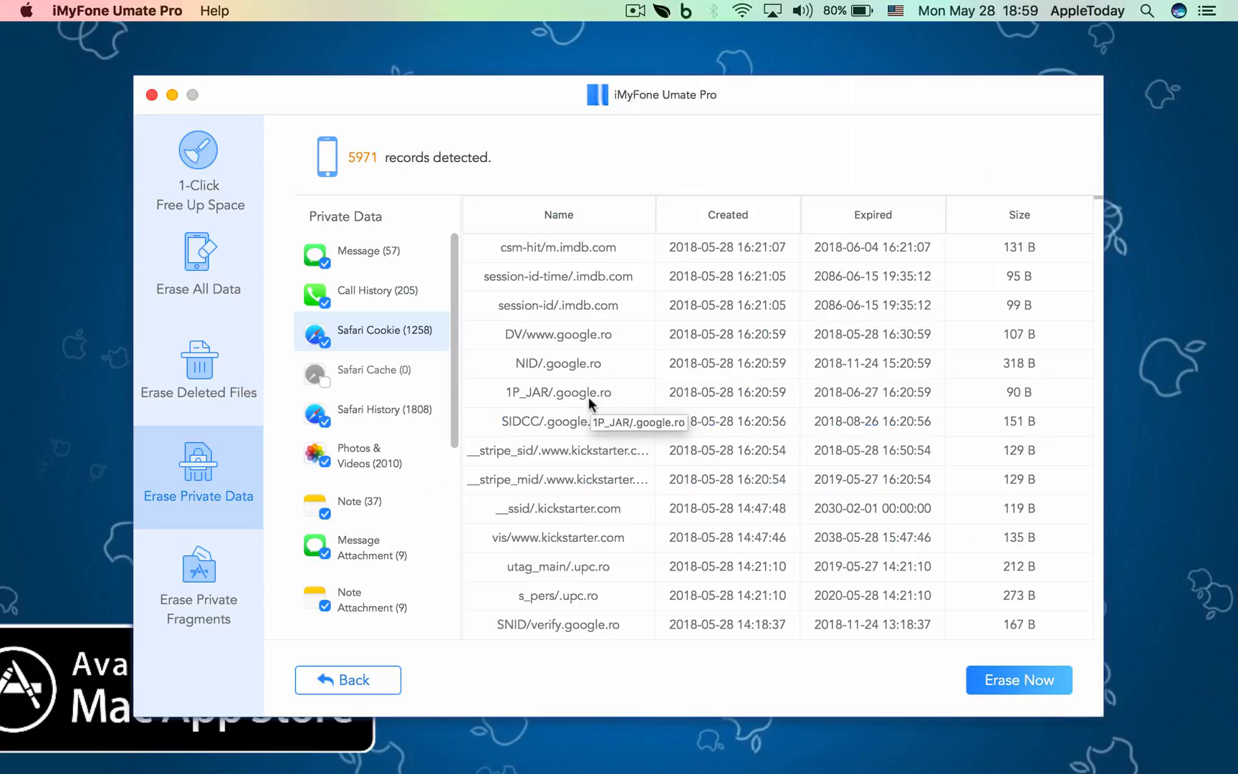
mouse_move(793, 629)
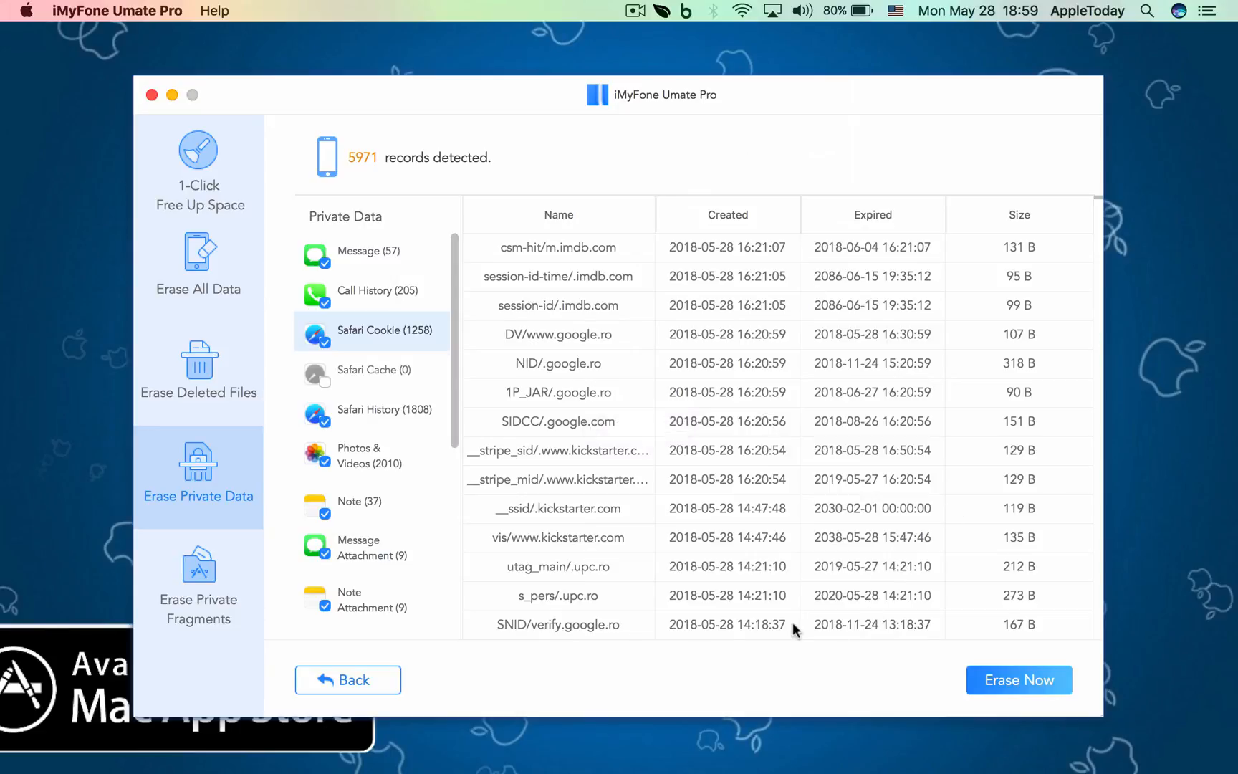
mouse_move(735, 537)
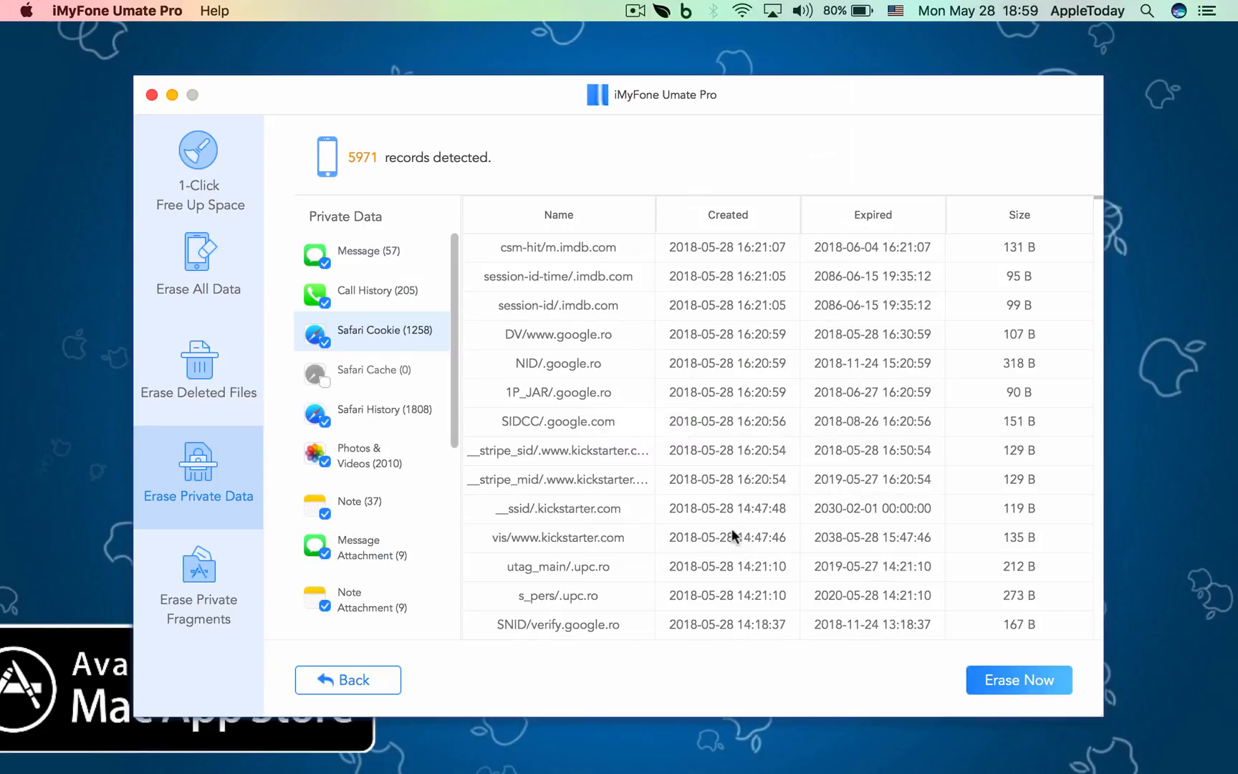
mouse_move(351, 308)
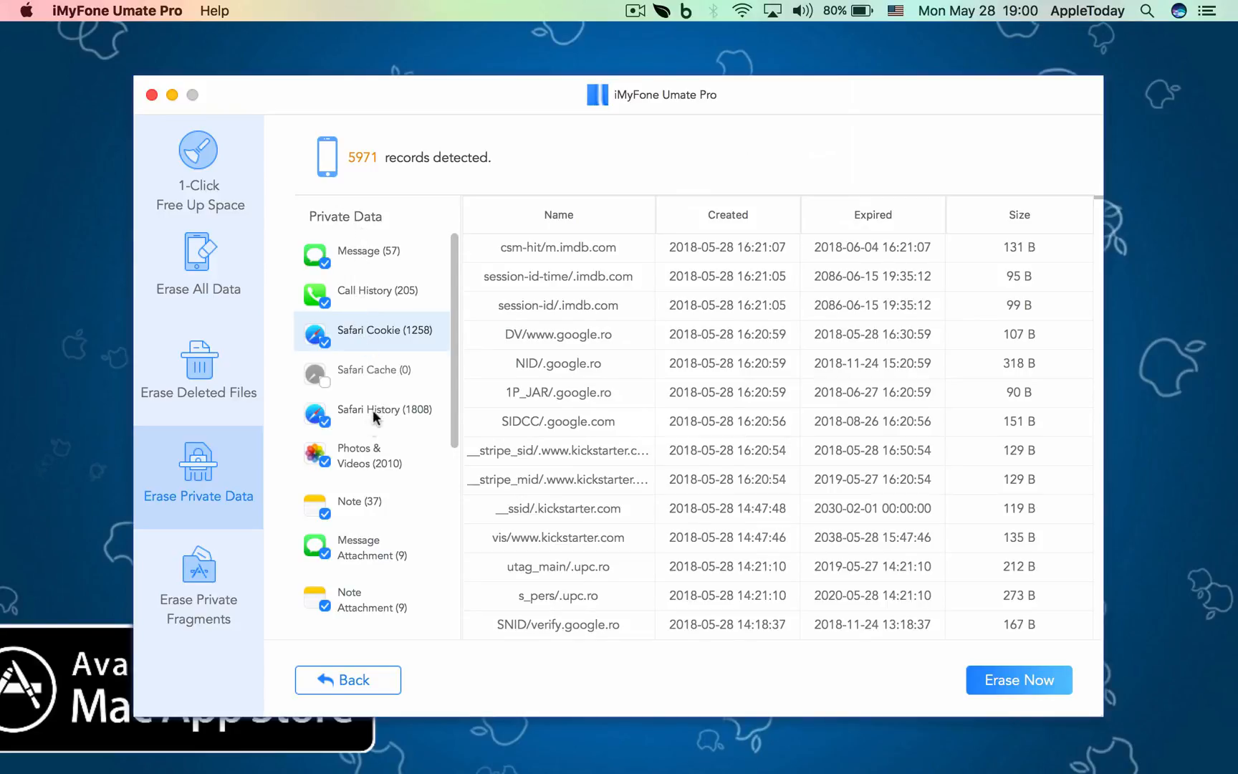
mouse_move(366, 508)
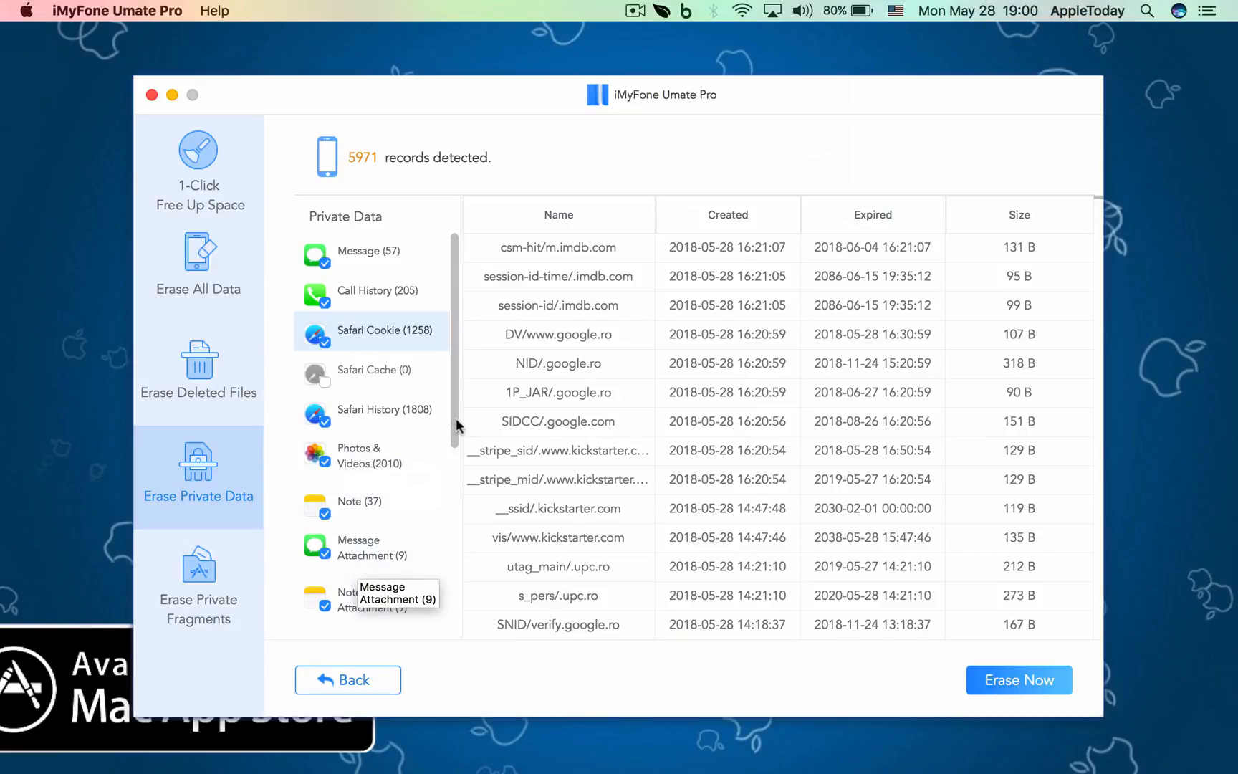
scroll("down", 3)
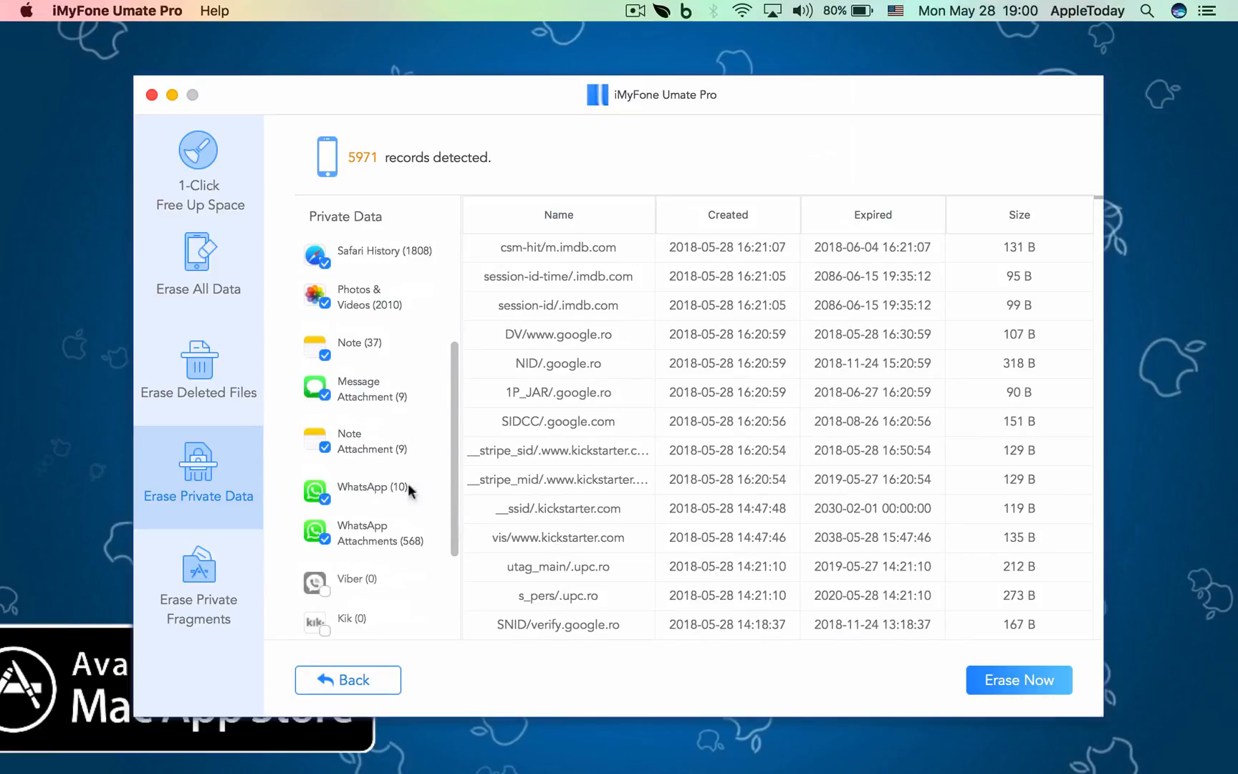
mouse_move(356, 539)
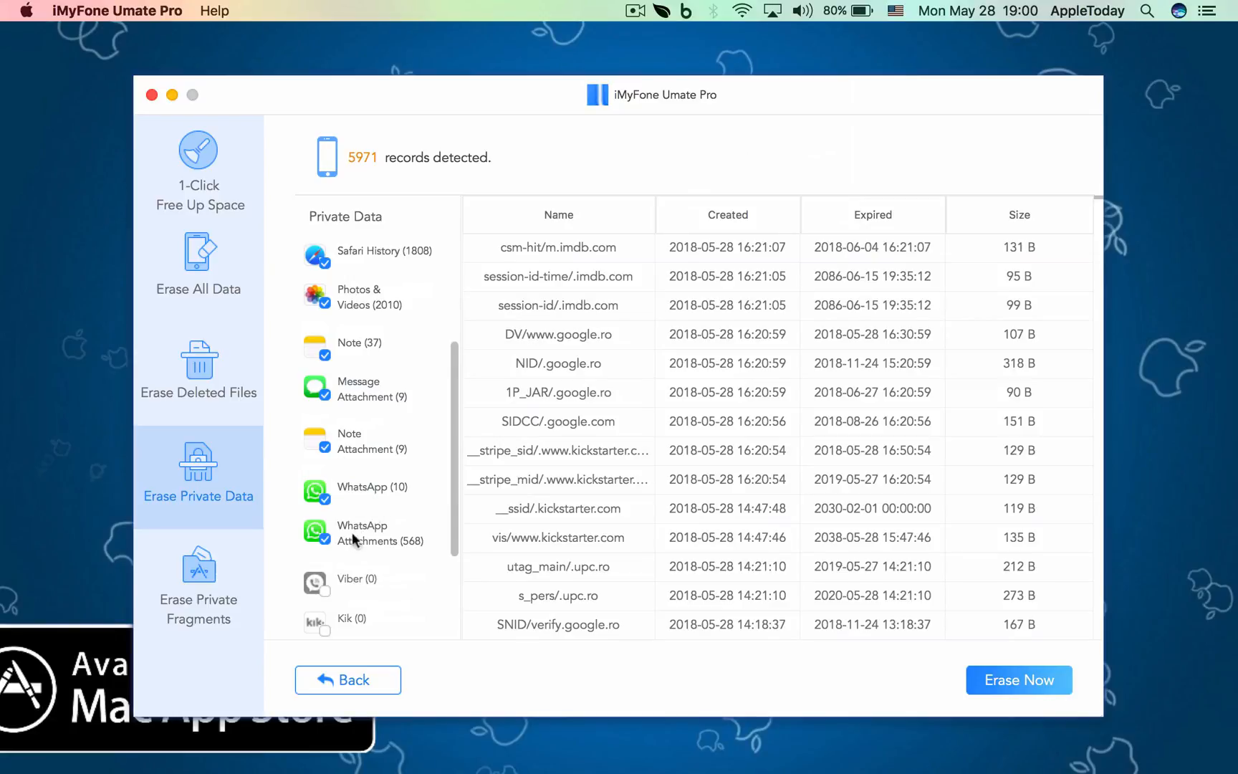
scroll("down", 3)
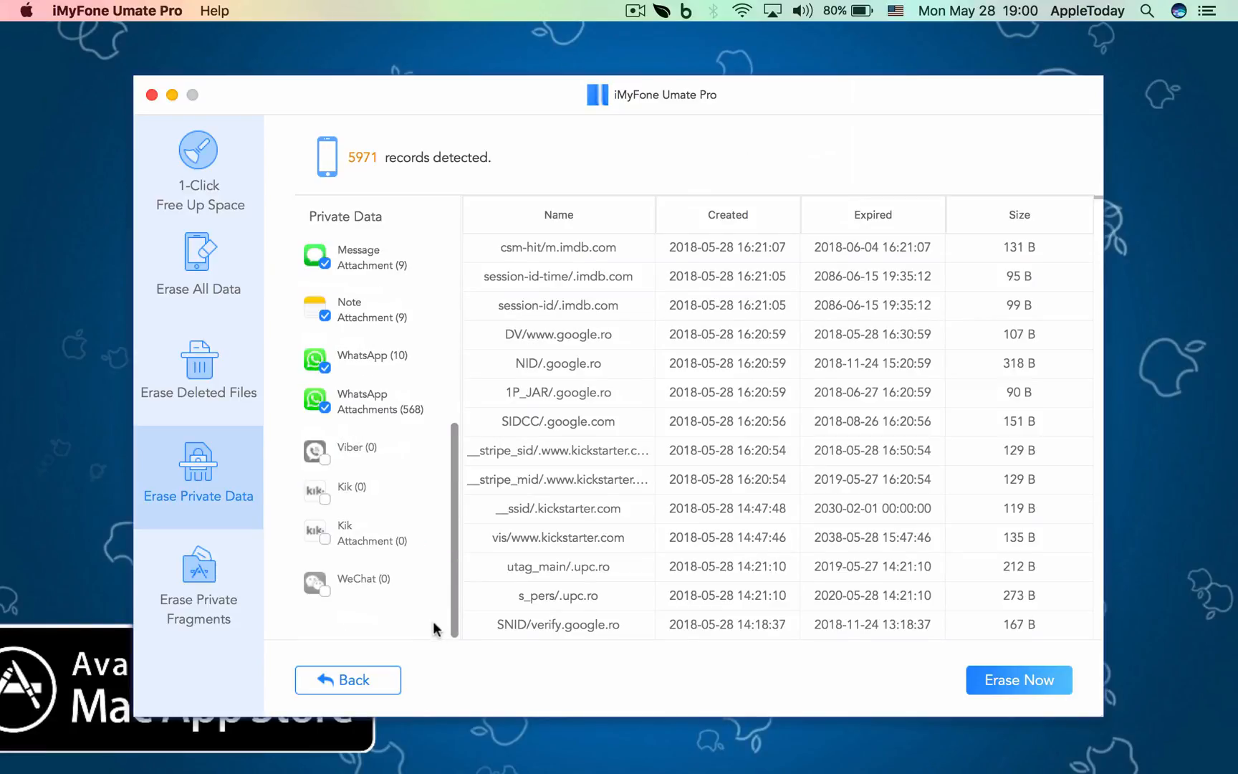
mouse_move(362, 188)
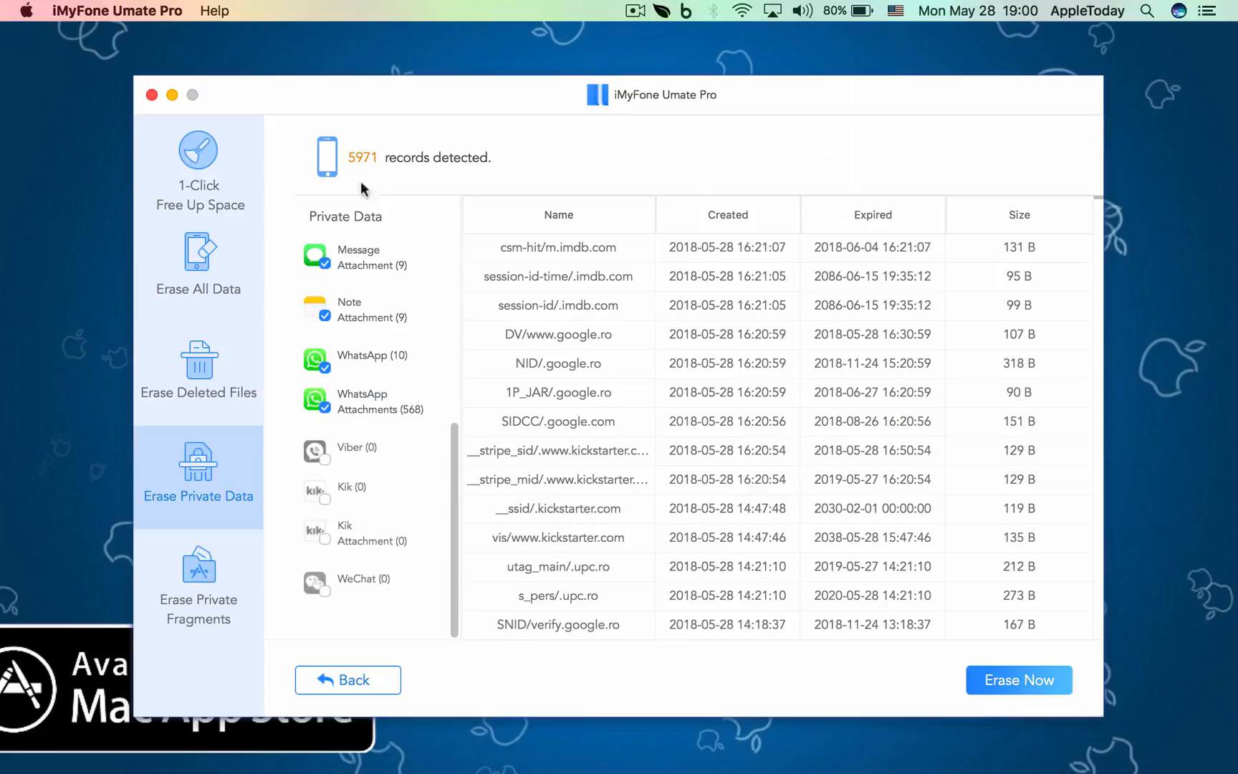
mouse_move(1031, 715)
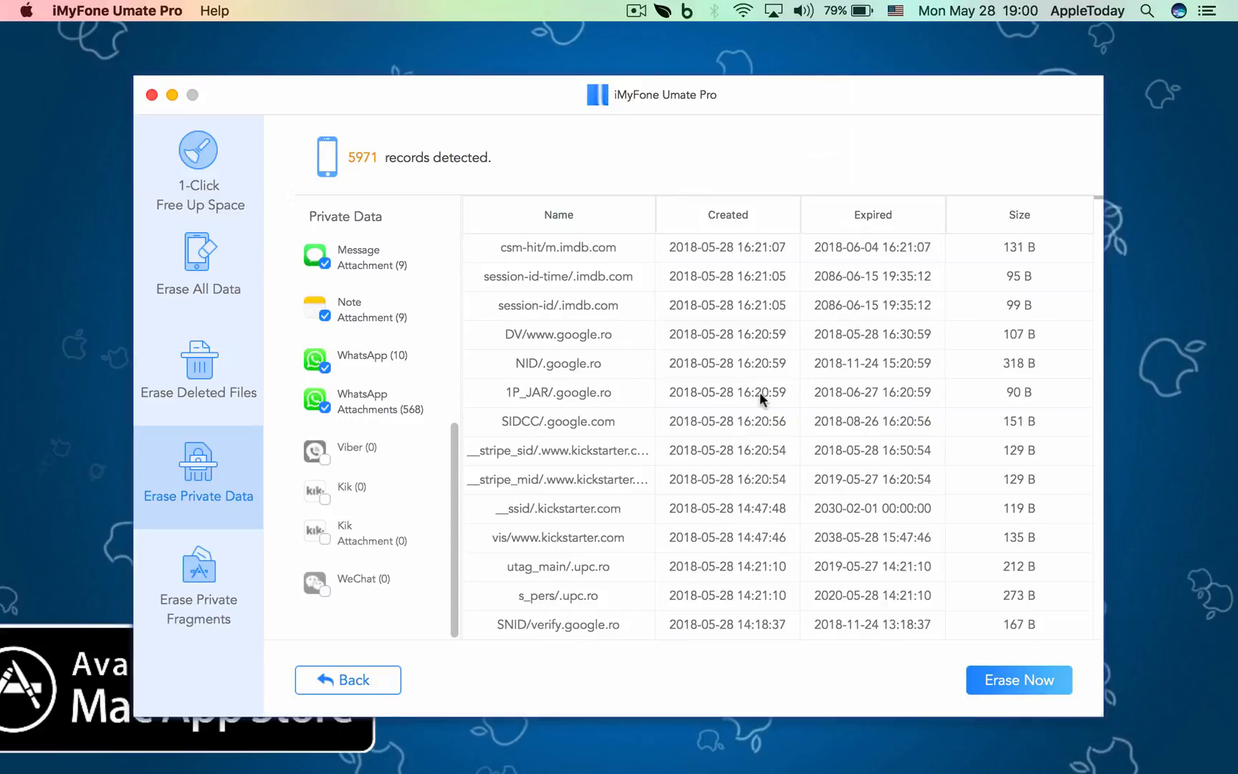
mouse_move(643, 324)
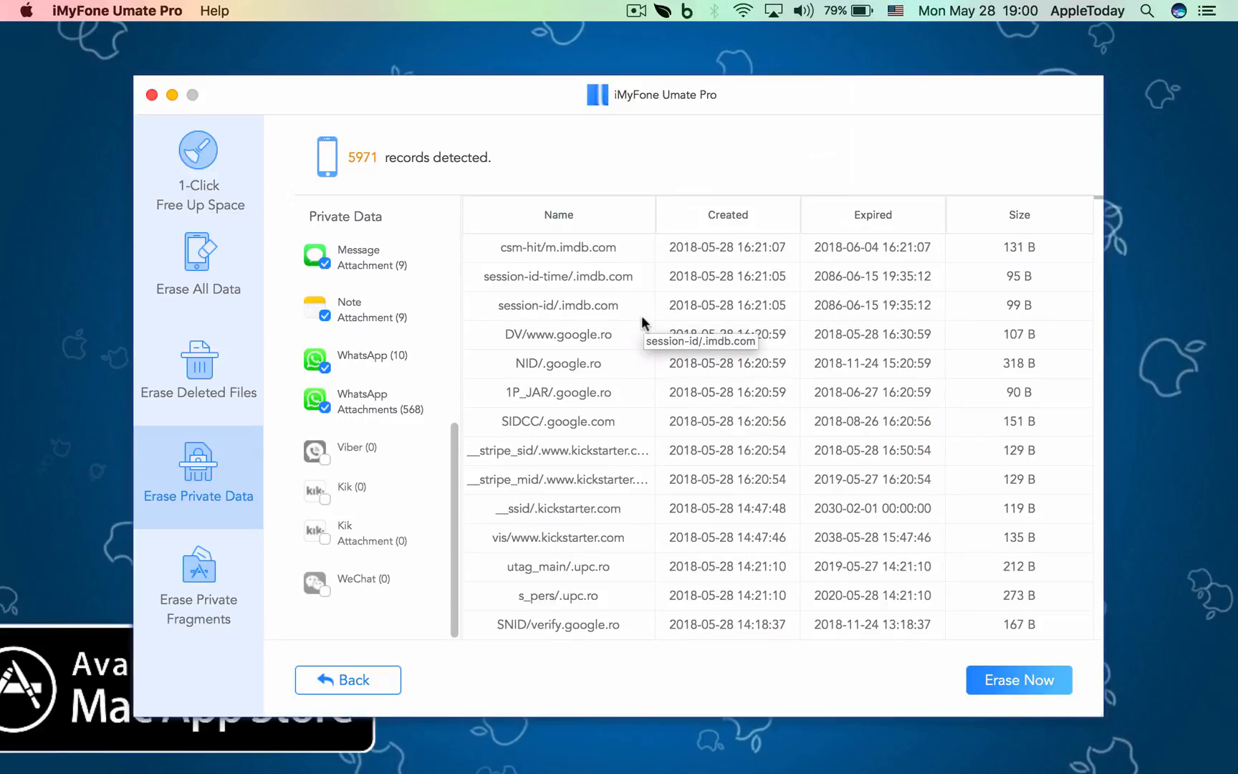
mouse_move(356, 250)
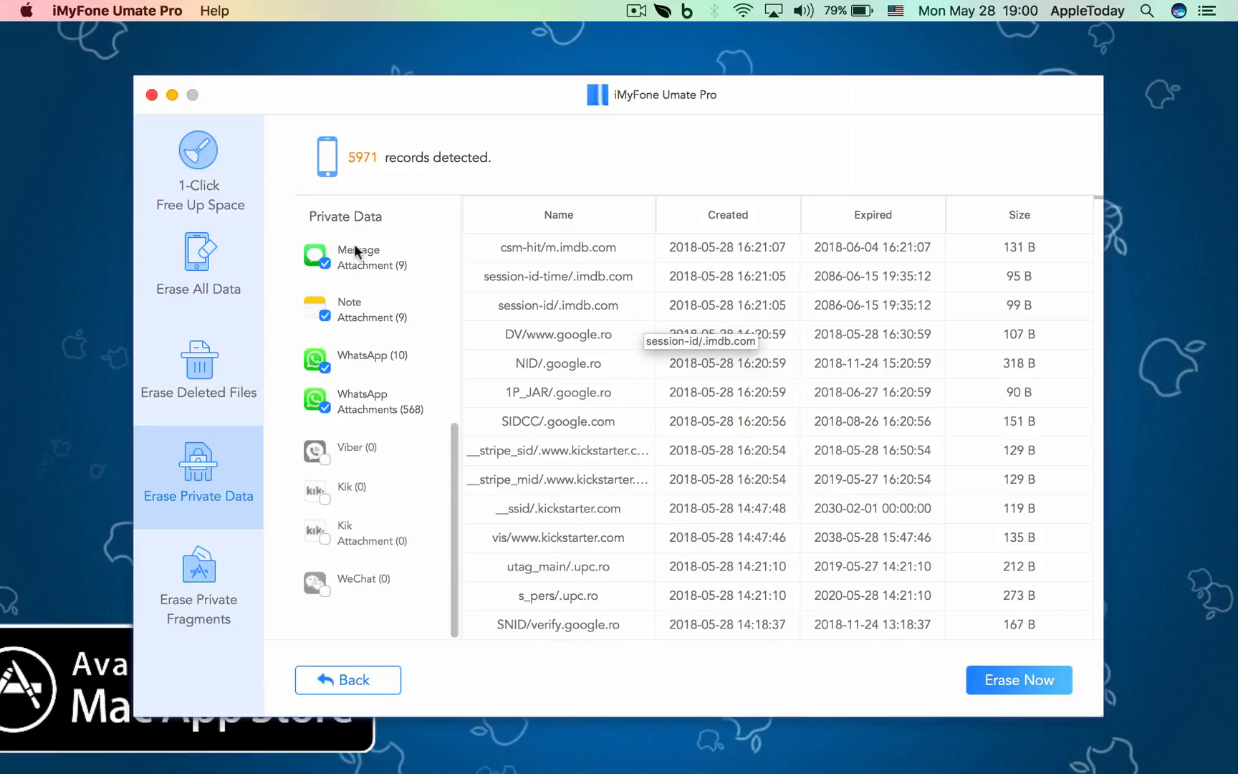
mouse_move(198, 588)
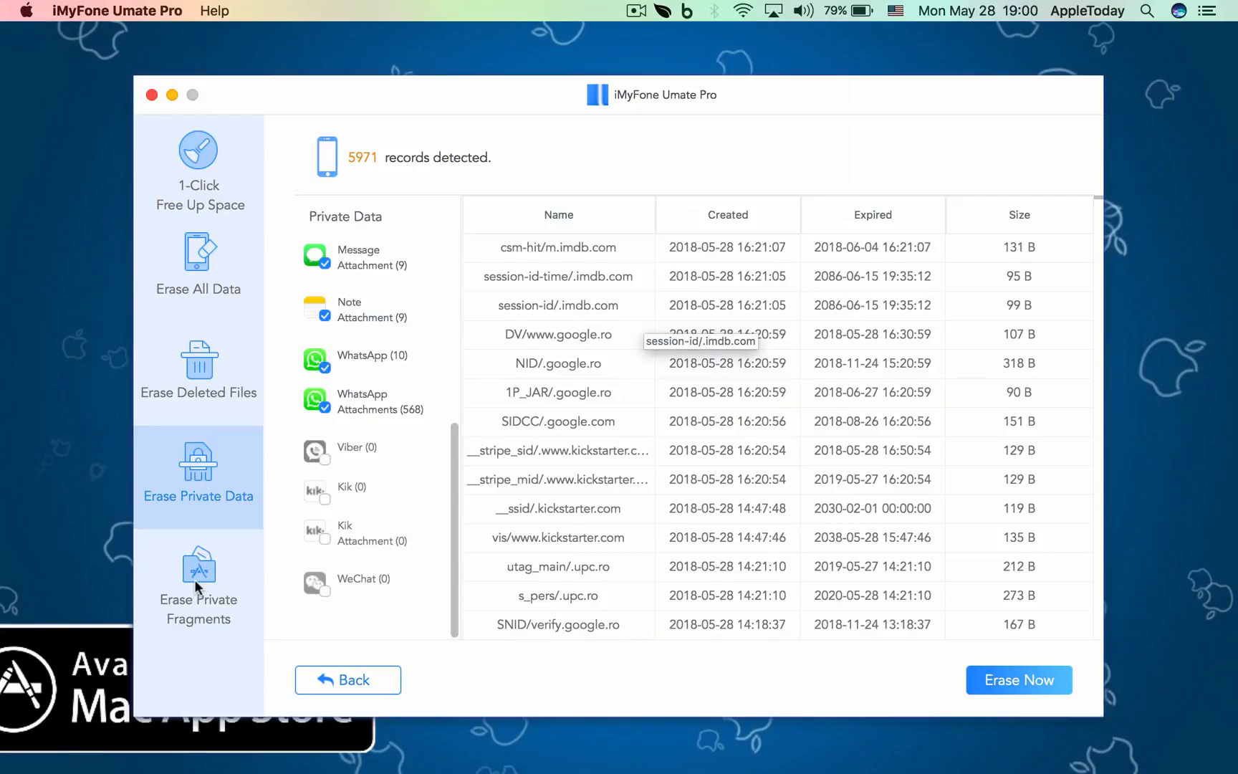
Request the Erase Private Fragments mode, raising the leave-results warning.
left_click(198, 584)
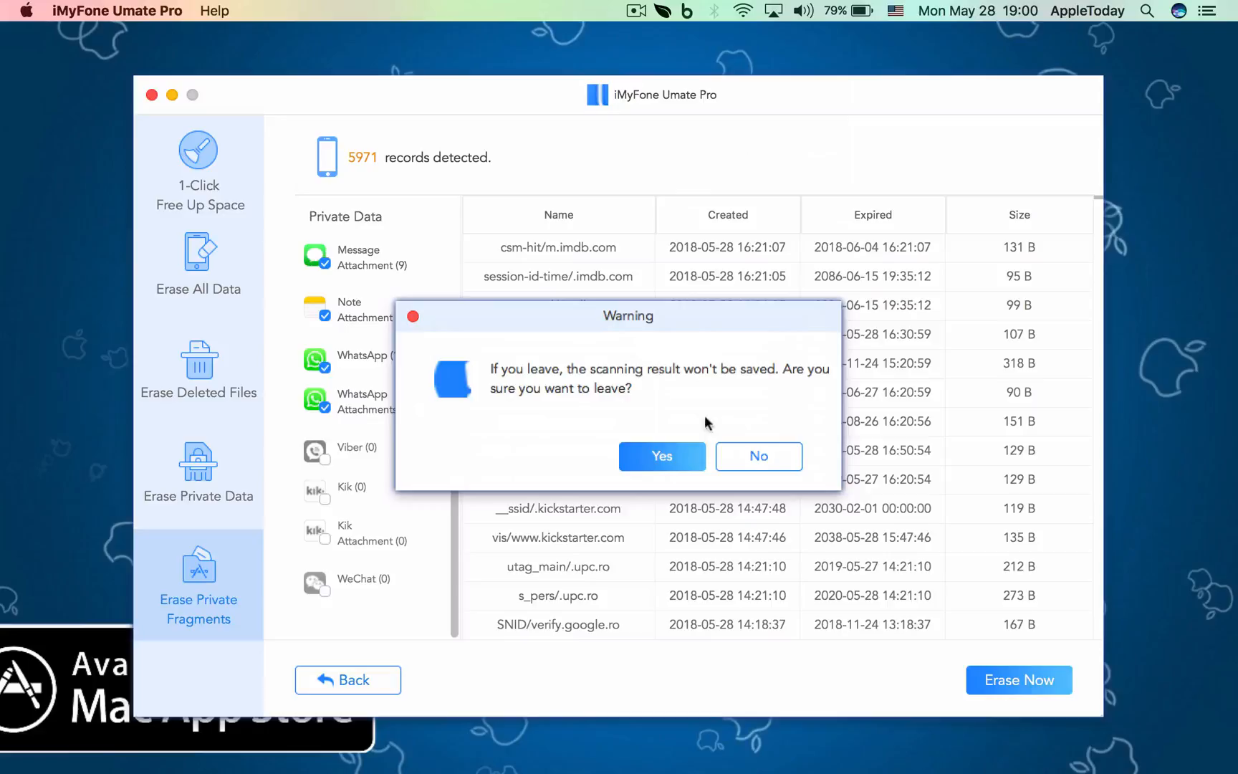
Confirm leaving, then scan for private fragments, listing WhatsApp (3953), Spotify (59575), YouTube and Skype.
left_click(662, 455)
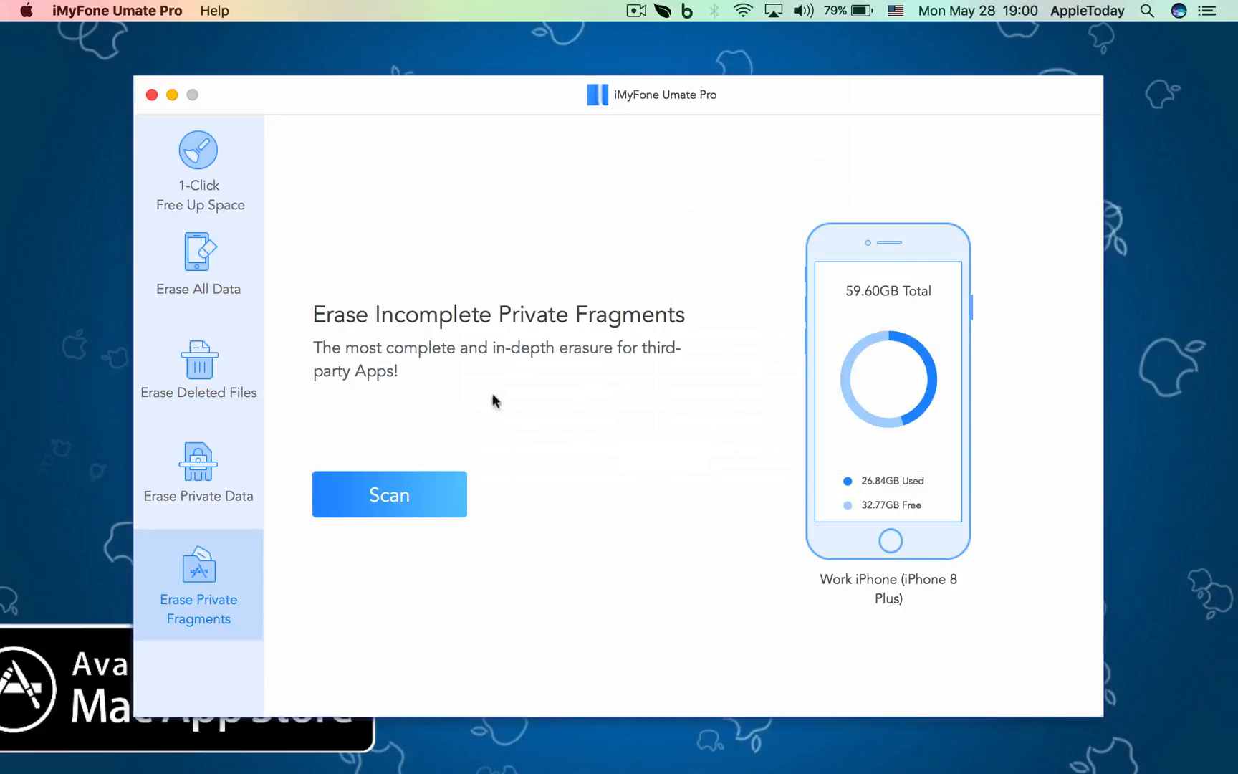
left_click(388, 494)
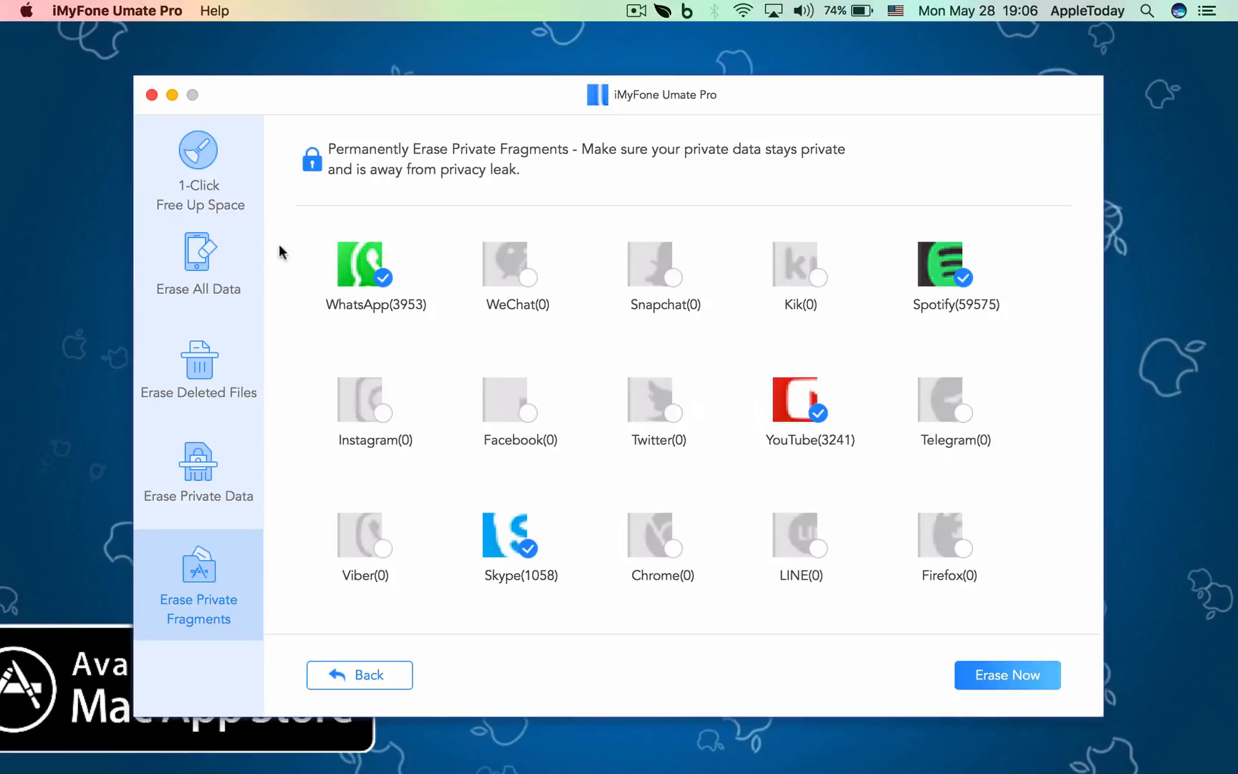
mouse_move(541, 438)
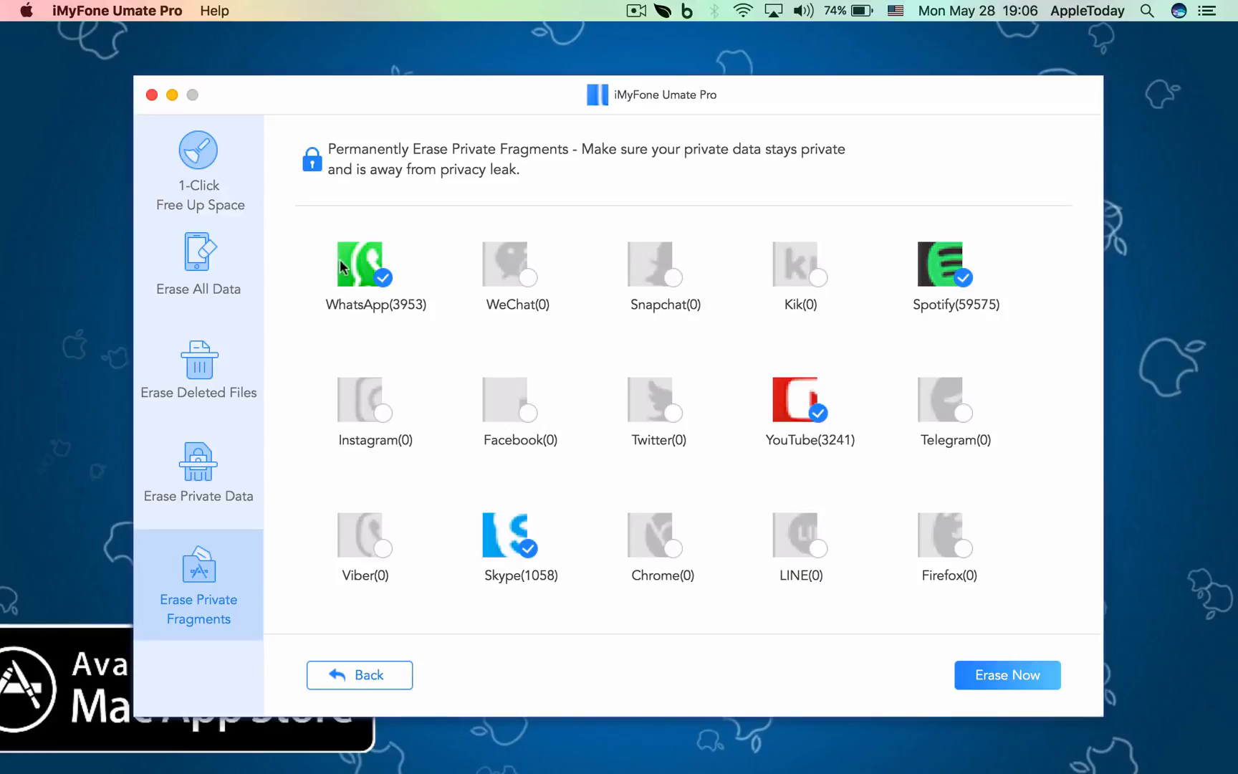
mouse_move(933, 288)
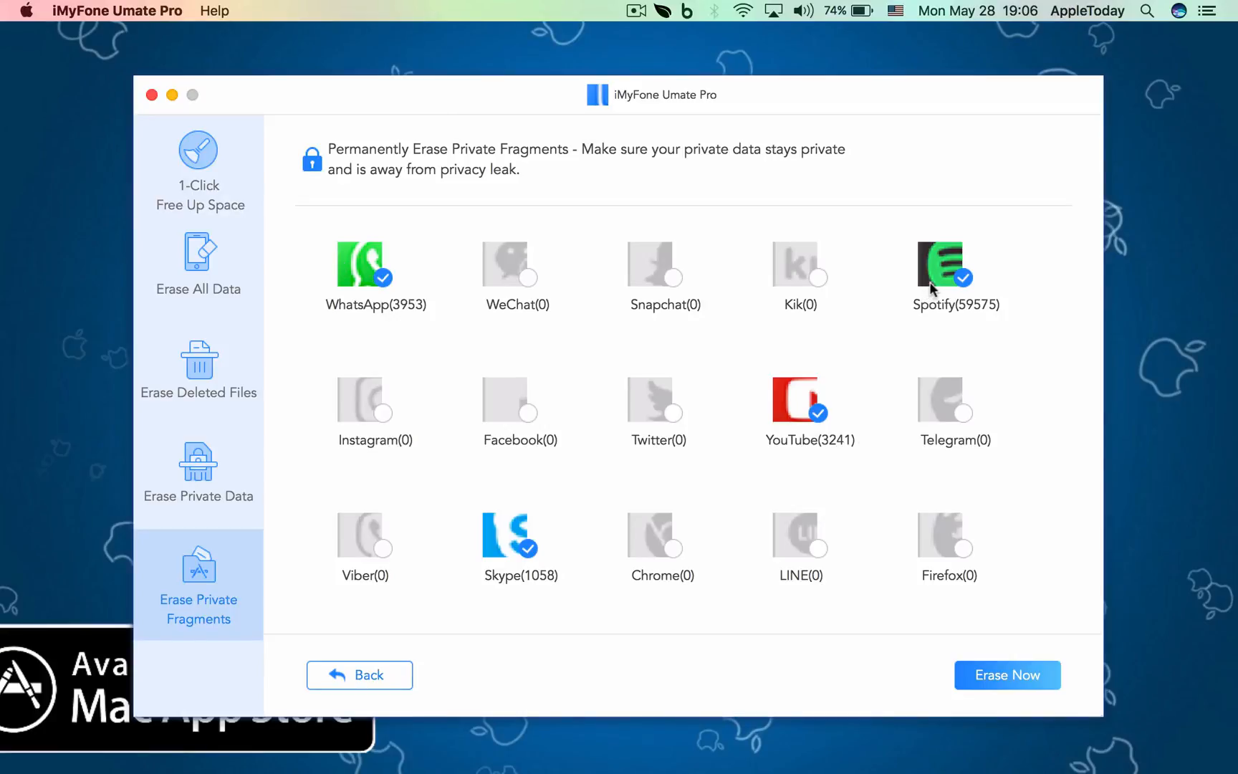
mouse_move(429, 166)
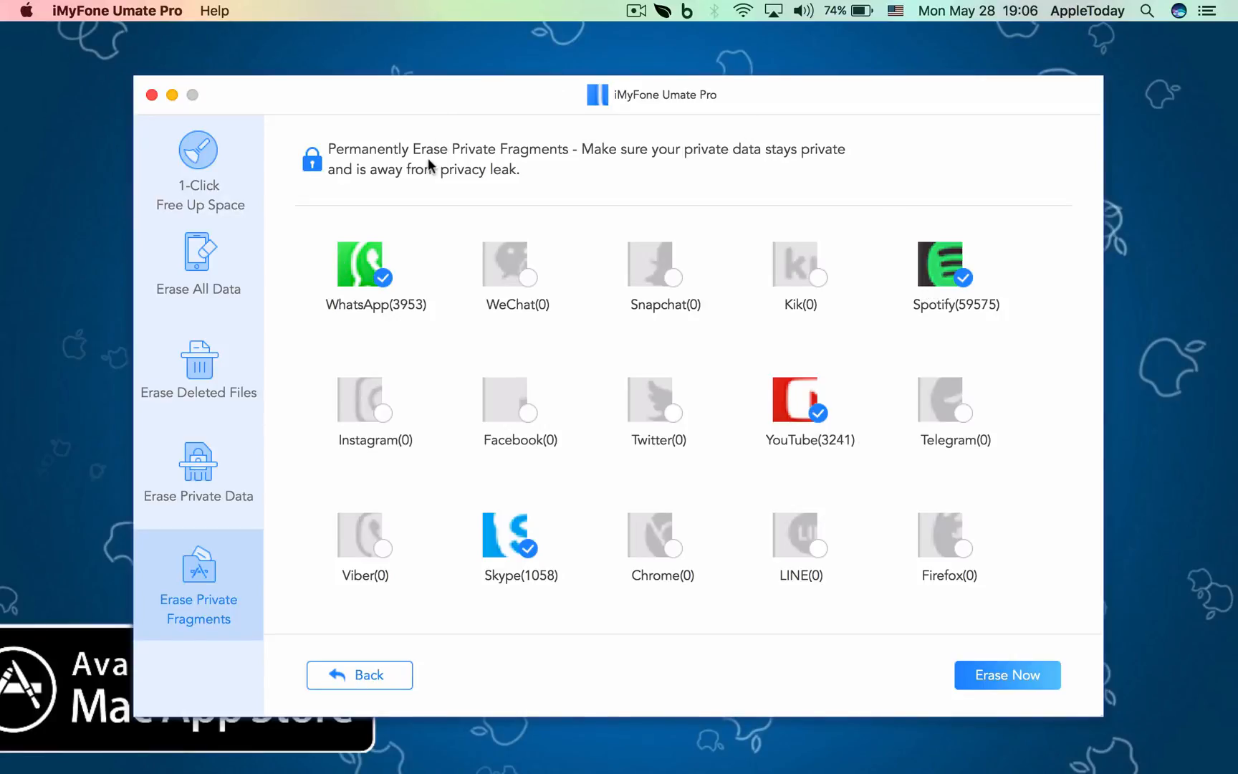
mouse_move(659, 322)
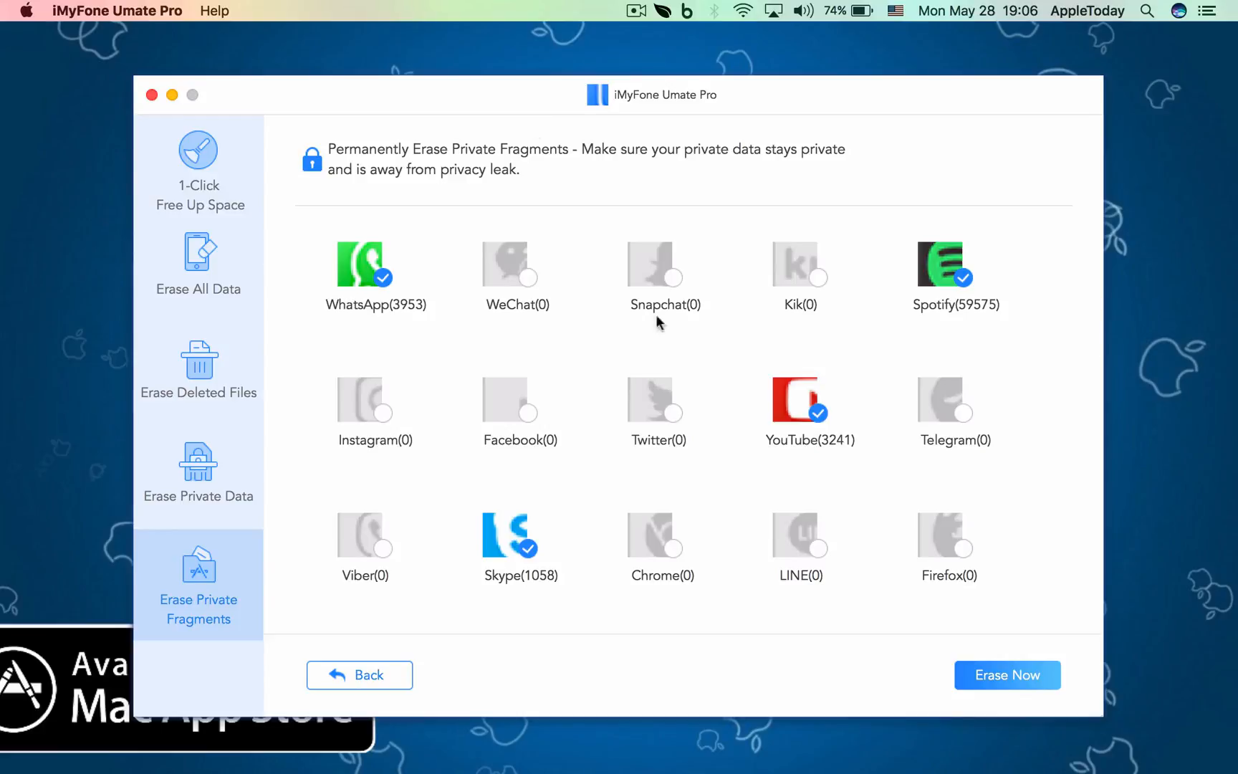
mouse_move(302, 164)
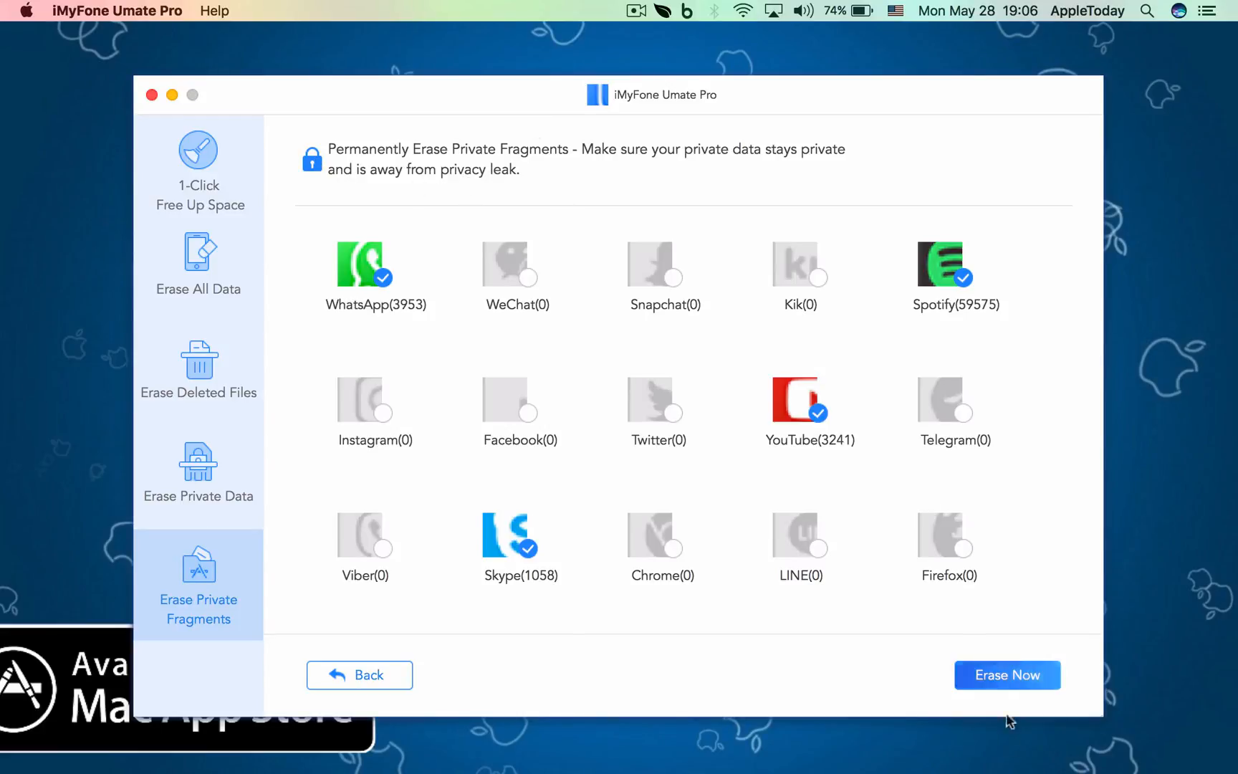
mouse_move(460, 641)
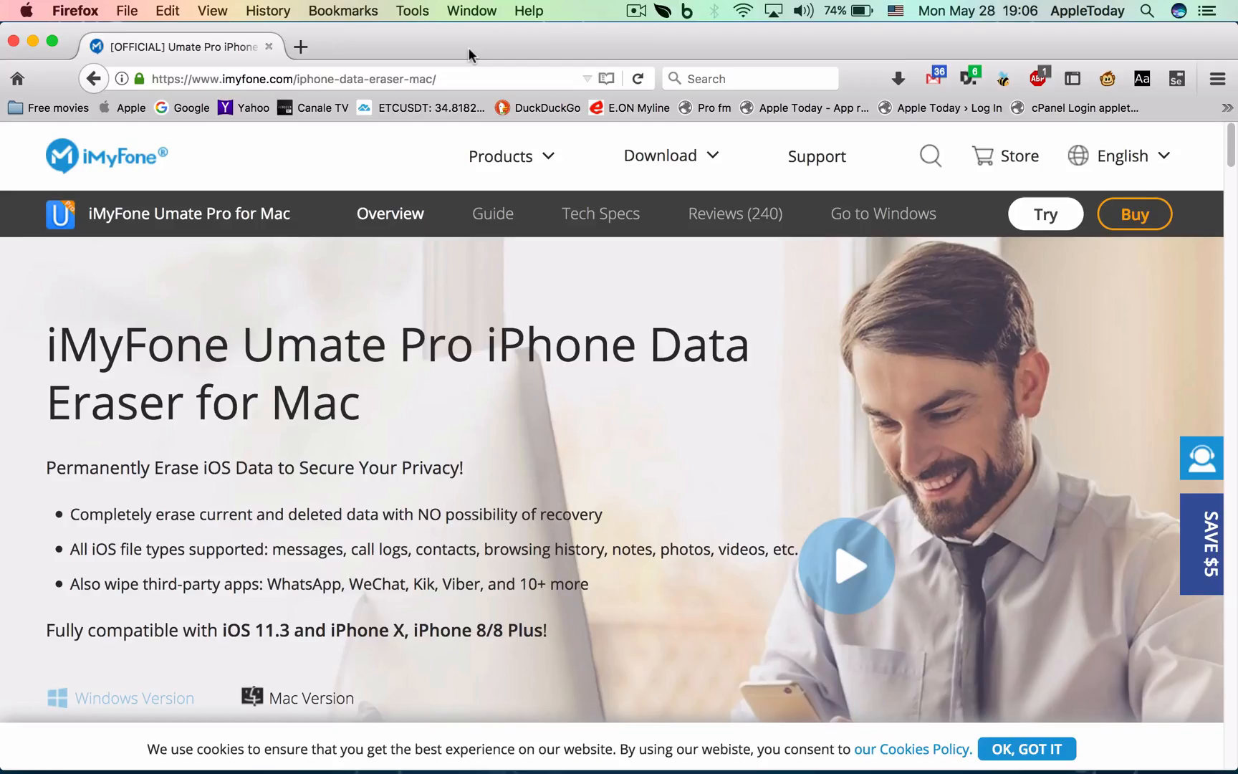
mouse_move(414, 544)
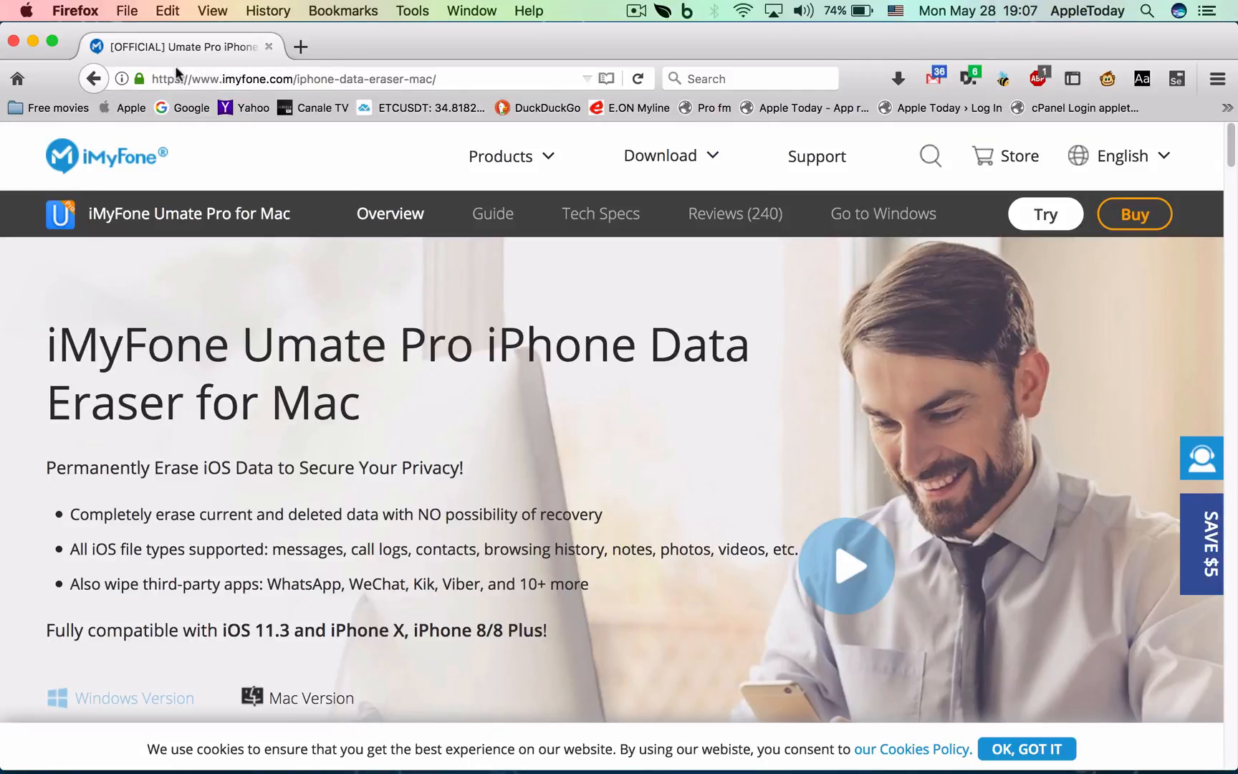
mouse_move(311, 177)
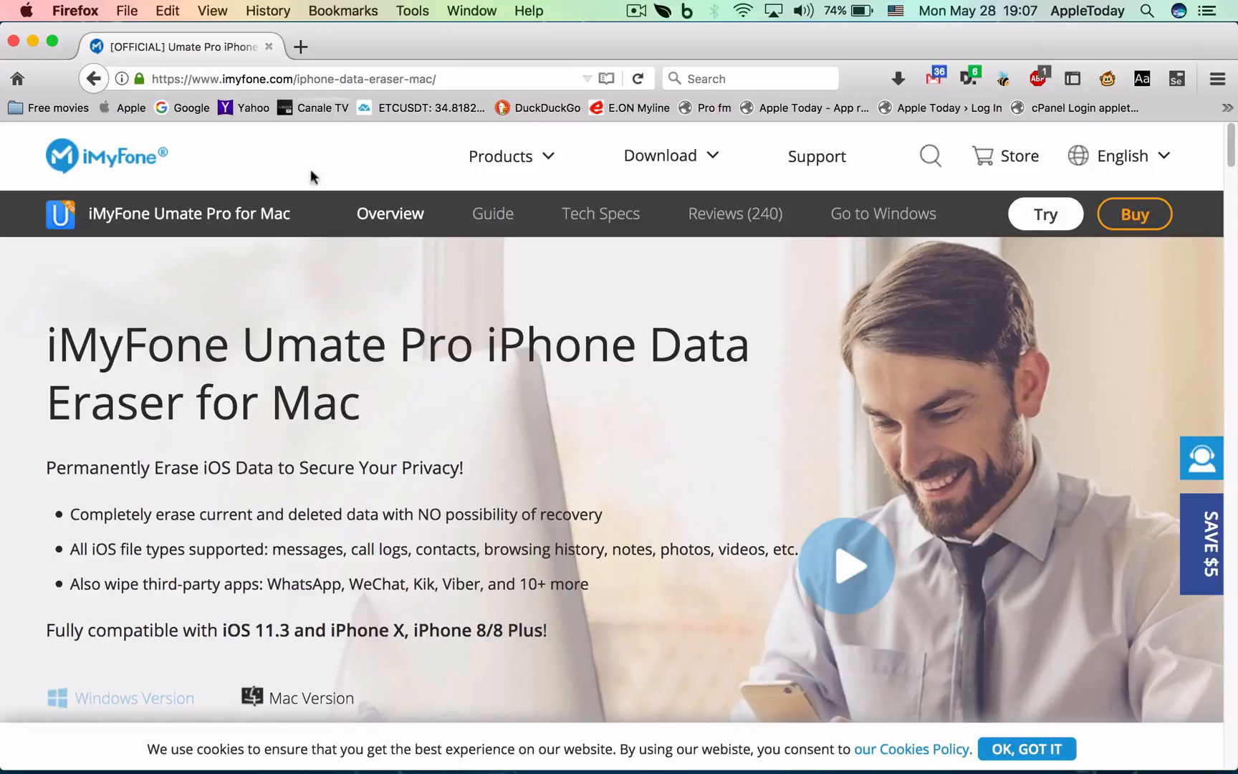
mouse_move(467, 448)
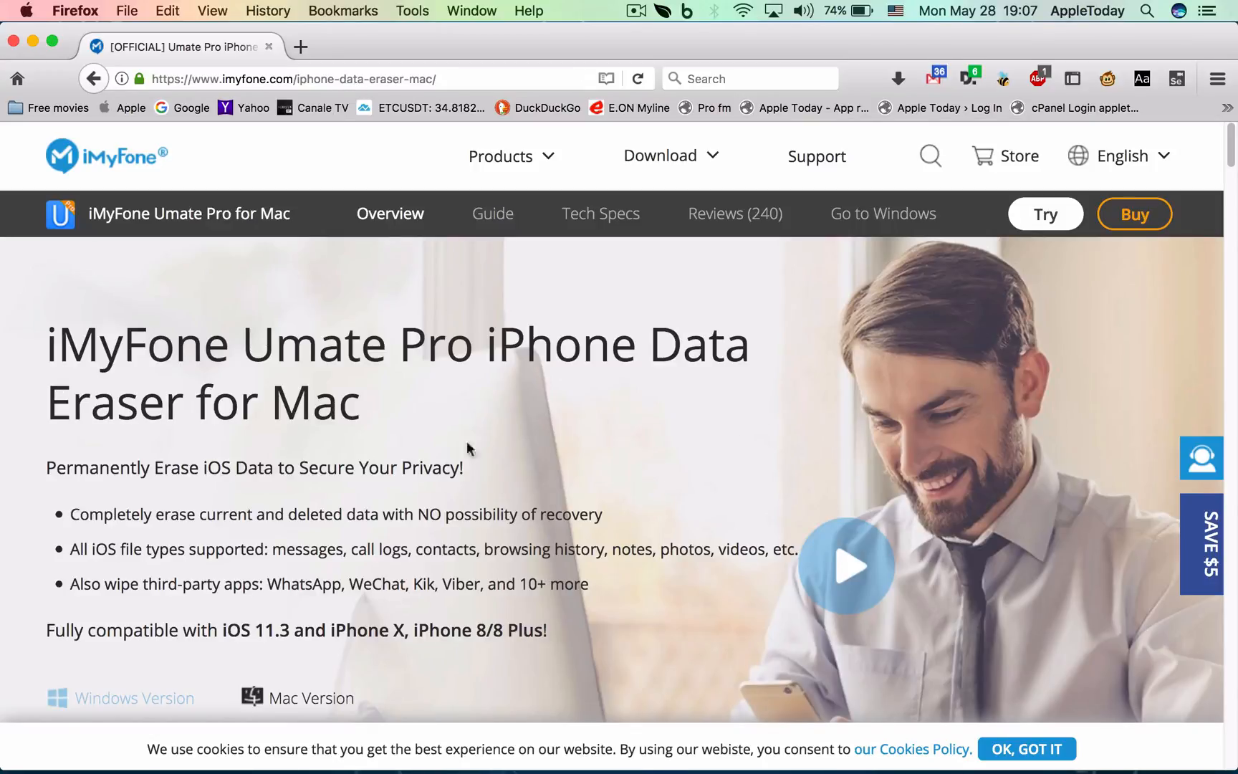
Scroll the Umate Pro for Mac product page down to the Try It Free and Buy Now options.
scroll("down", 3)
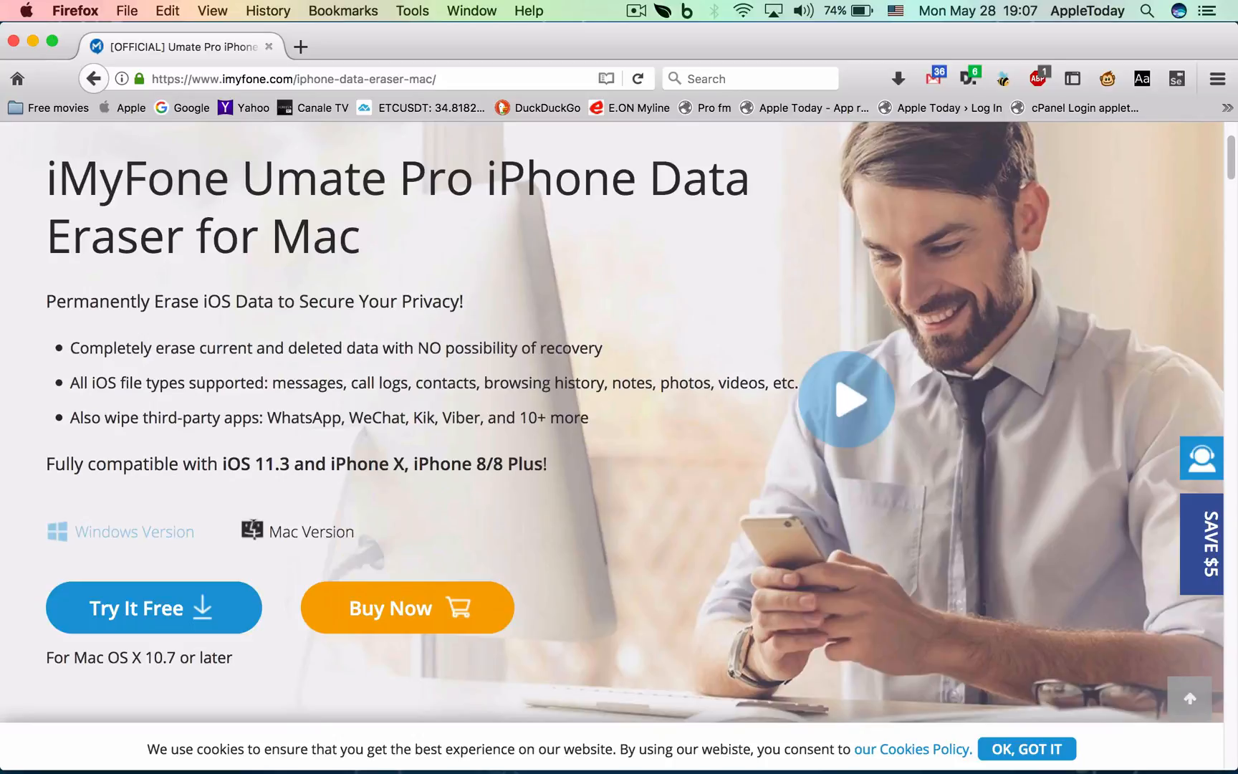